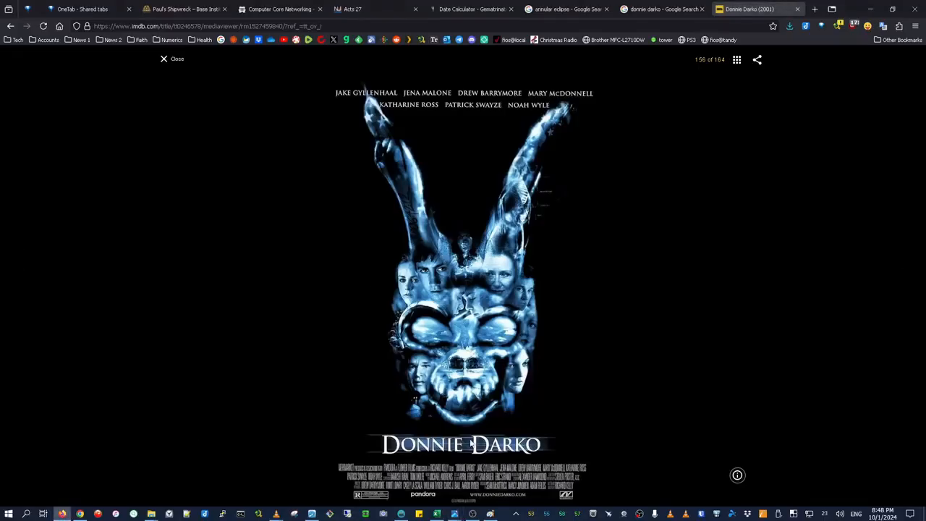
pyautogui.moveTo(558, 361)
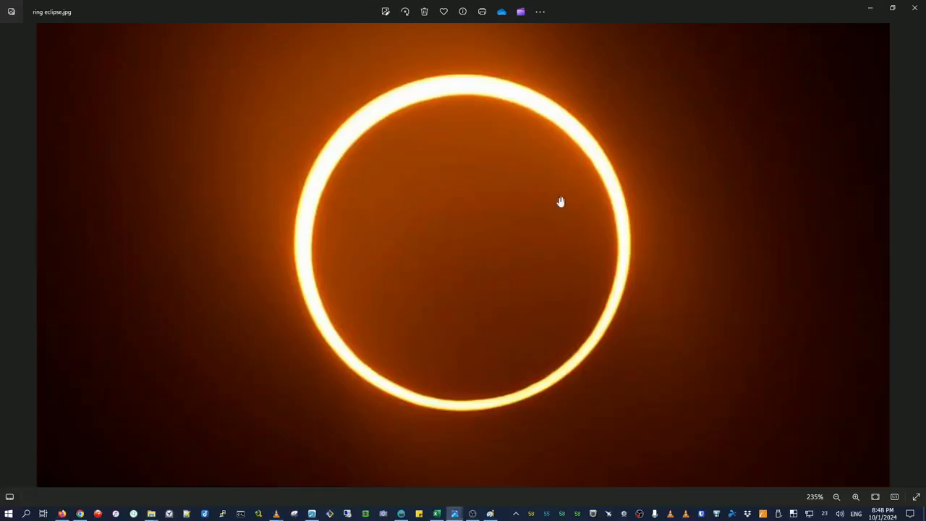
pyautogui.moveTo(682, 191)
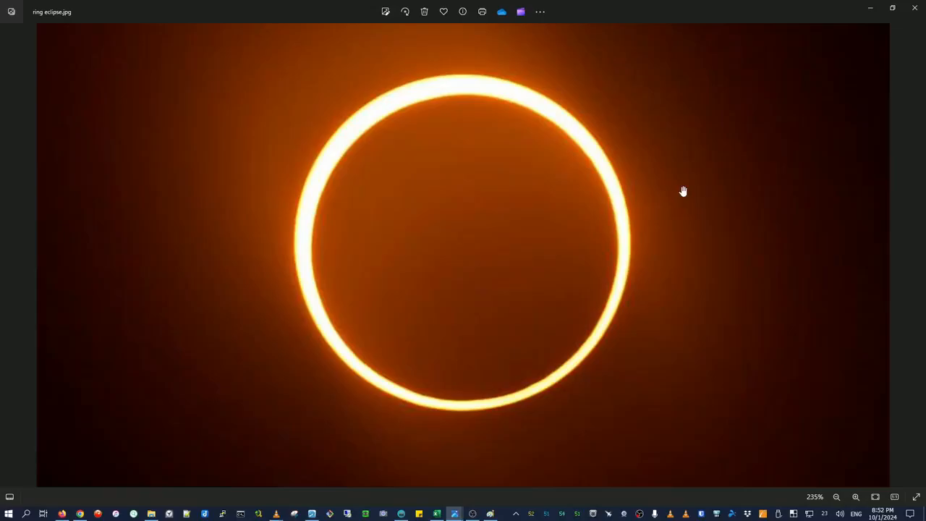
pyautogui.moveTo(729, 121)
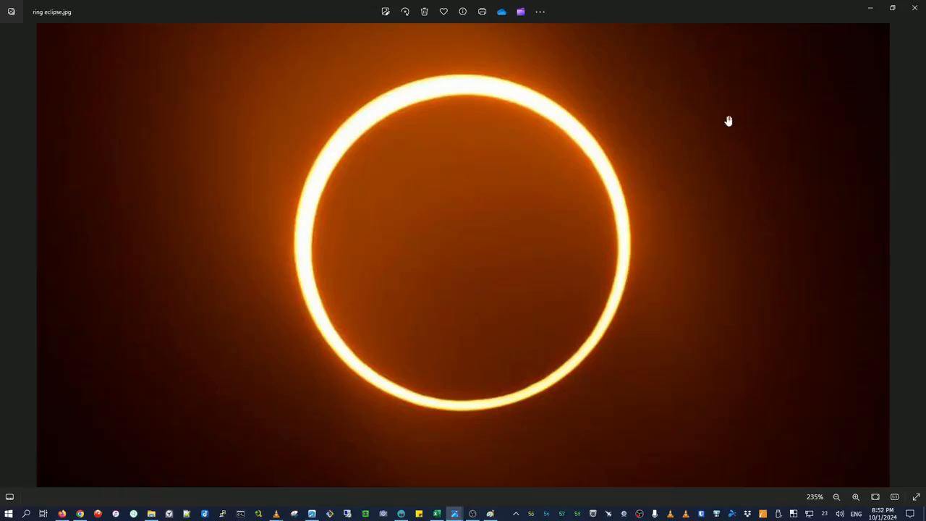
pyautogui.moveTo(726, 111)
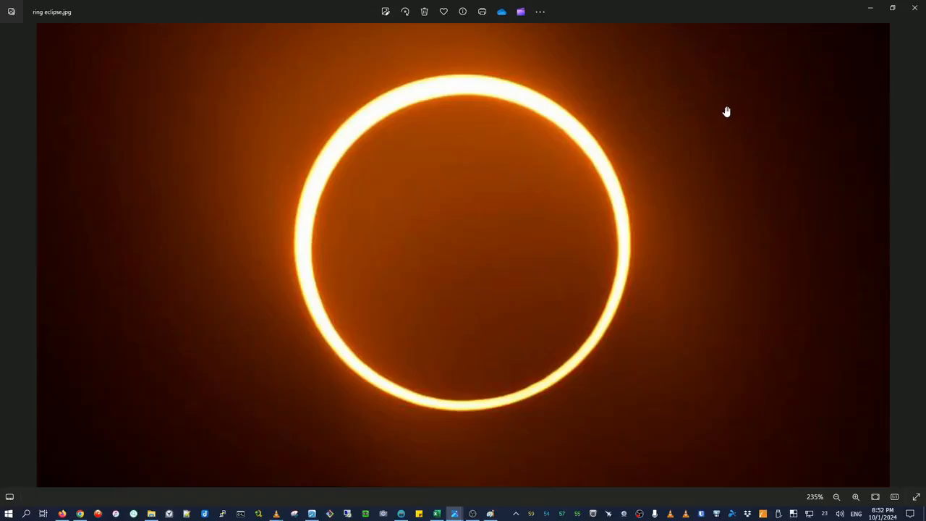
pyautogui.moveTo(700, 61)
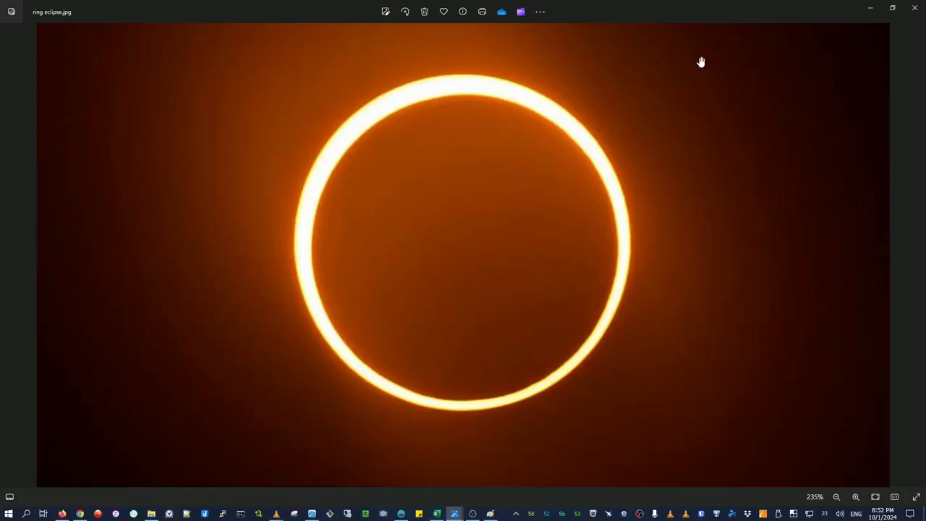
pyautogui.moveTo(369, 60)
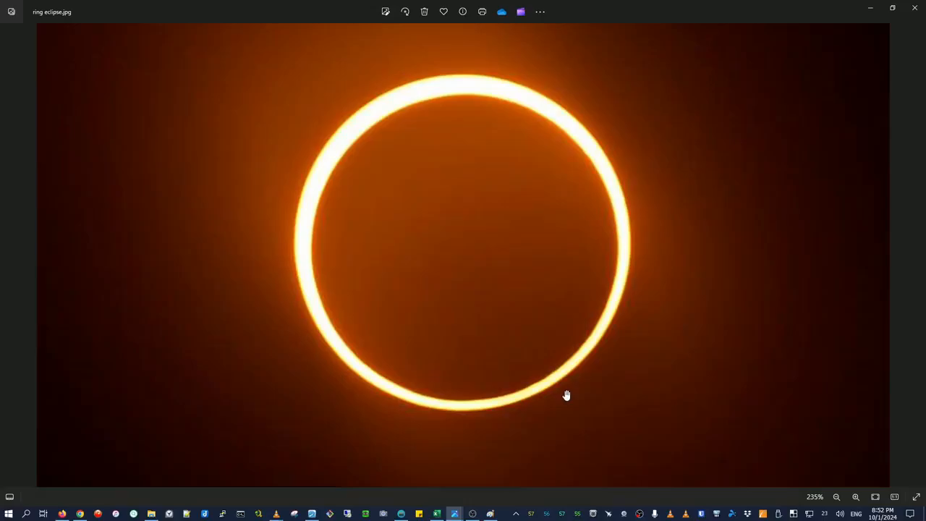
pyautogui.moveTo(650, 257)
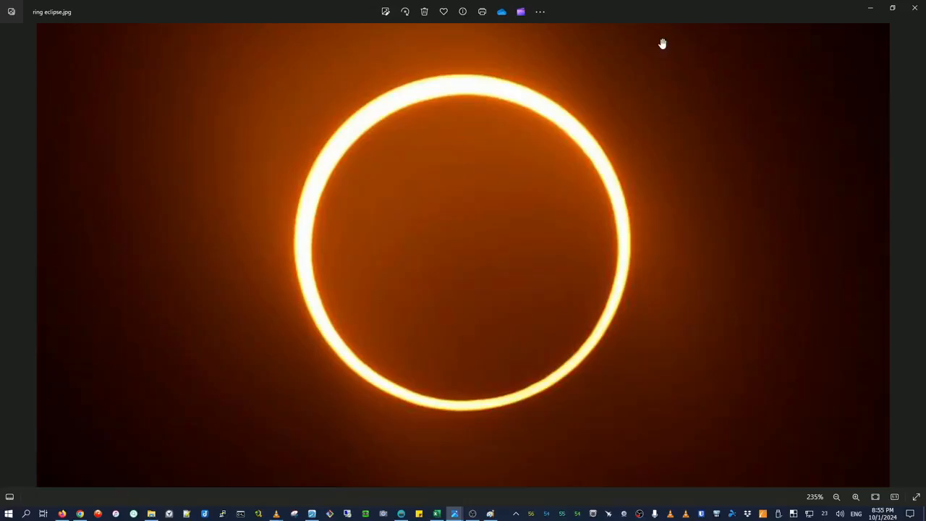
pyautogui.moveTo(645, 155)
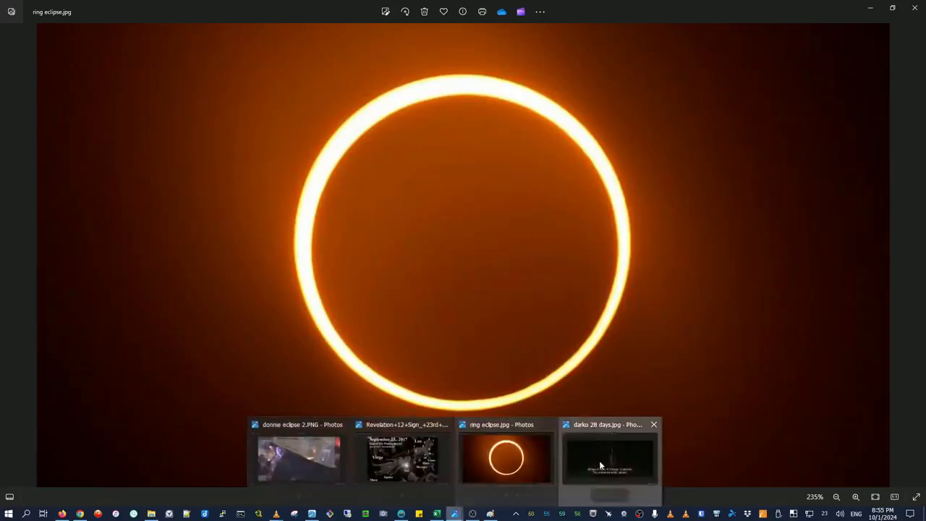
# Step: Show the Donnie Darko still captioned '28 days, 6 hours, 42 minutes, 12 seconds'
pyautogui.click(609, 460)
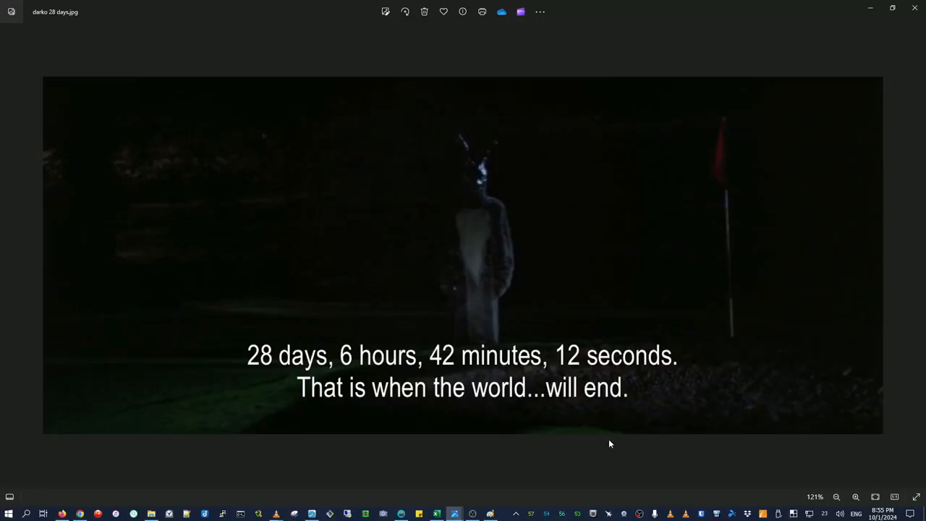
pyautogui.moveTo(399, 363)
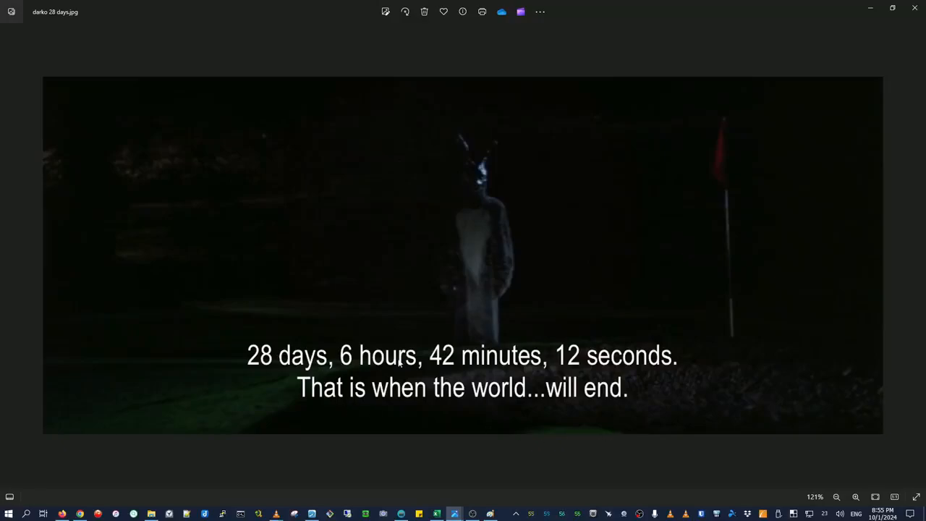
pyautogui.moveTo(579, 365)
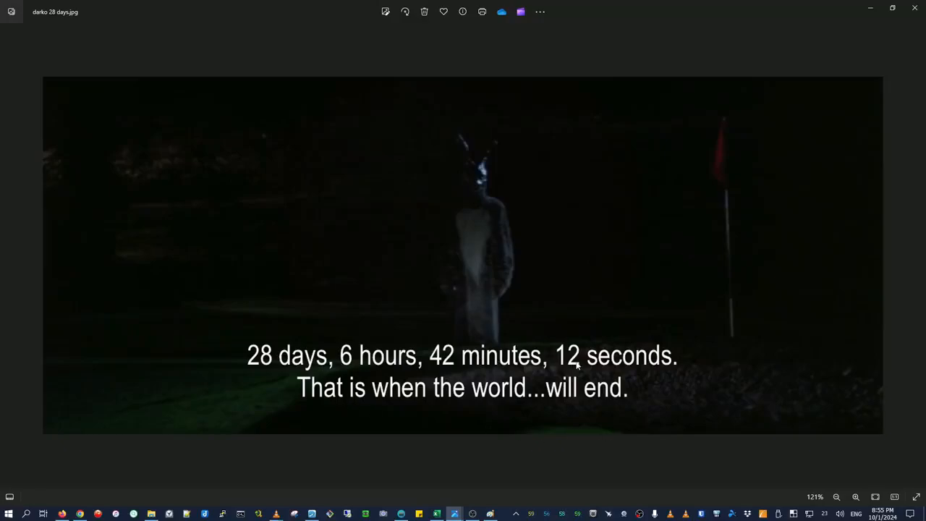
pyautogui.moveTo(654, 342)
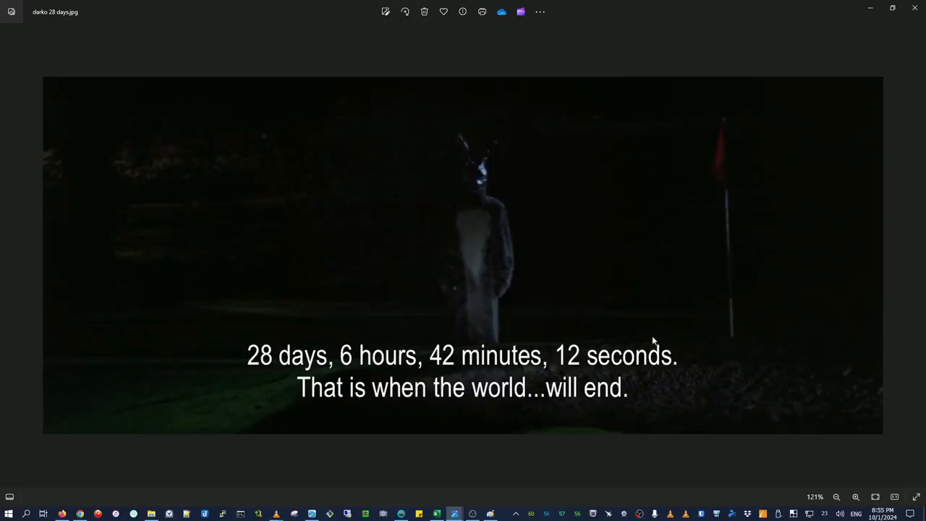
pyautogui.moveTo(274, 378)
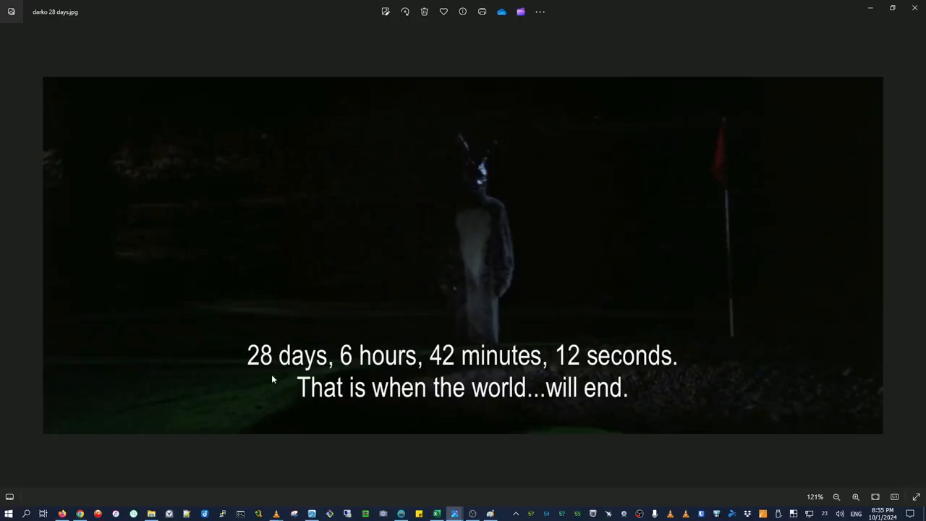
pyautogui.moveTo(693, 349)
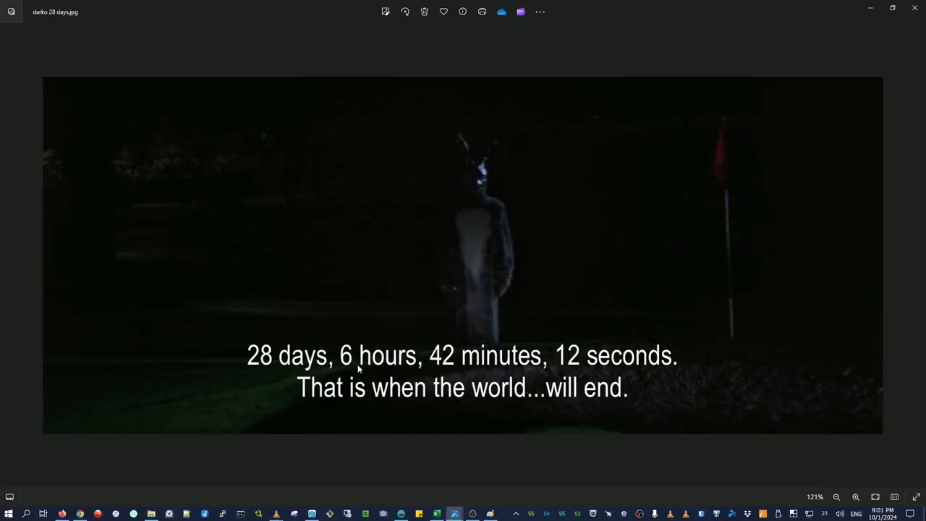
pyautogui.moveTo(376, 243)
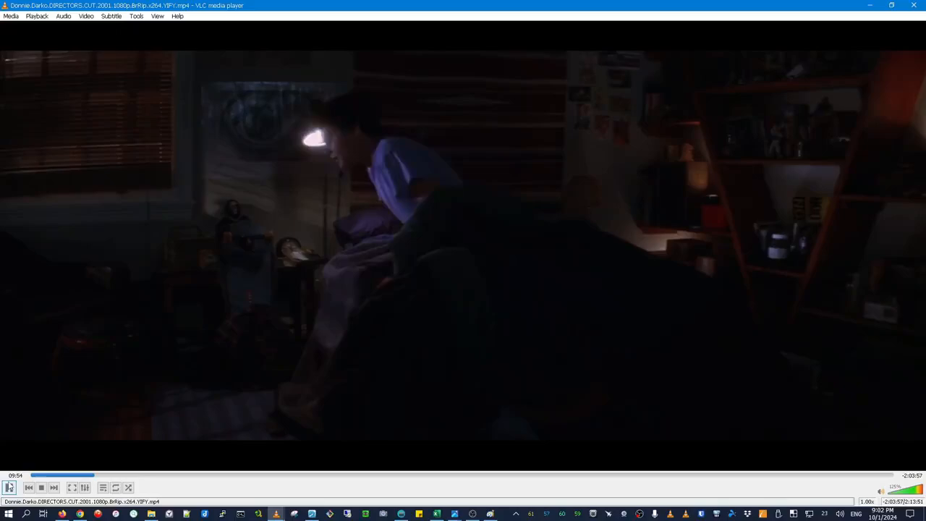
# Step: Pause Donnie Darko on the dim bedroom scene
pyautogui.click(8, 486)
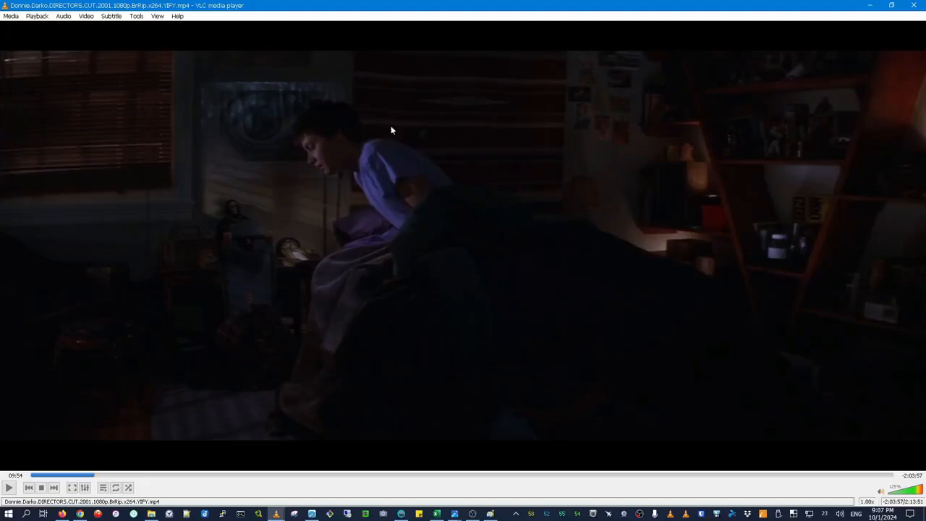
pyautogui.moveTo(557, 225)
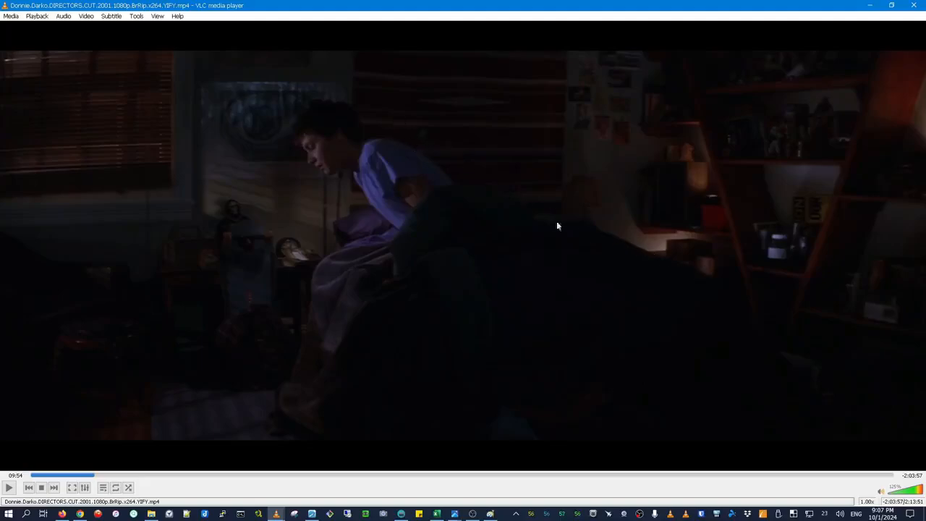
pyautogui.moveTo(378, 119)
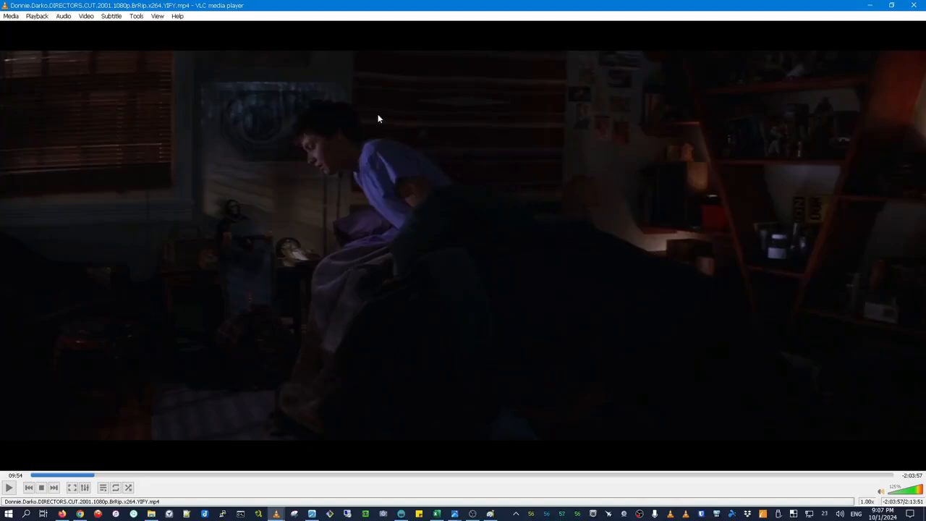
pyautogui.moveTo(630, 255)
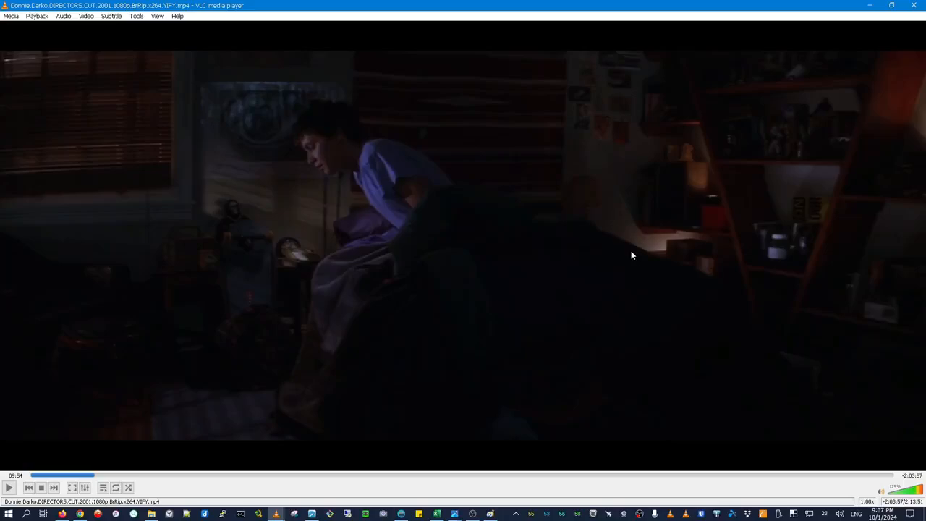
pyautogui.moveTo(454, 514)
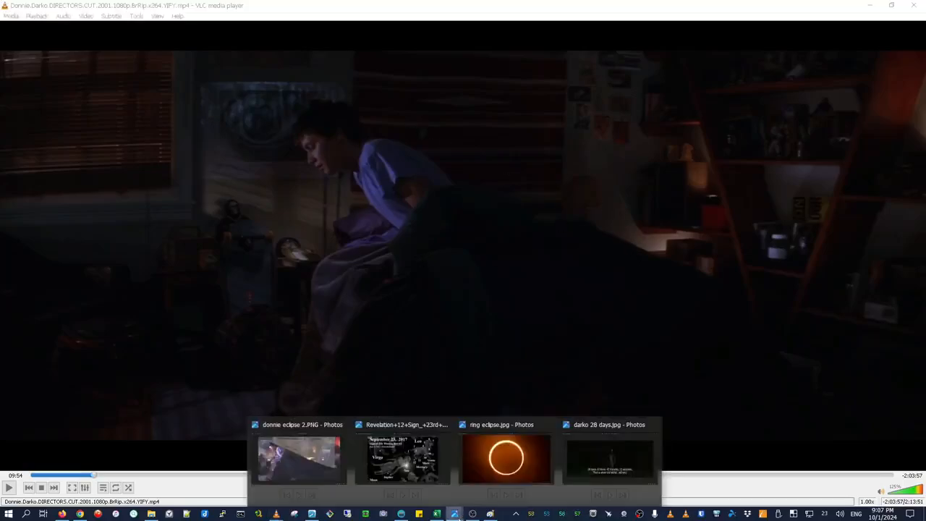
# Step: Show 'donnie eclipse 2' blending the bedroom scene with the 2017/2024 eclipse map
pyautogui.click(297, 460)
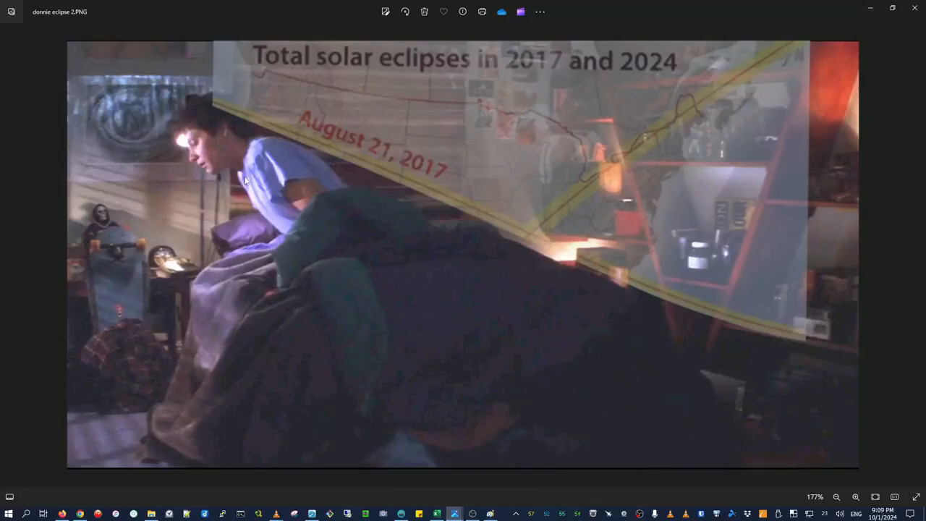
pyautogui.moveTo(352, 170)
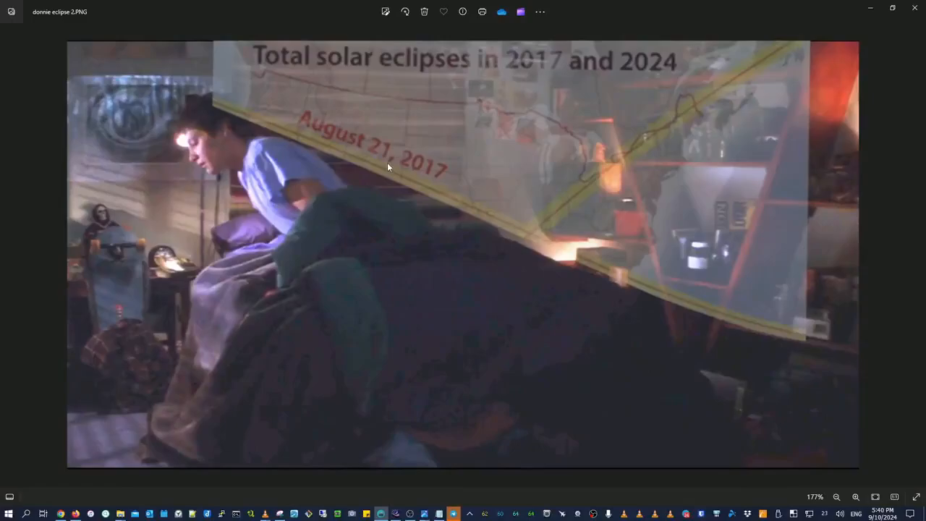
pyautogui.moveTo(567, 268)
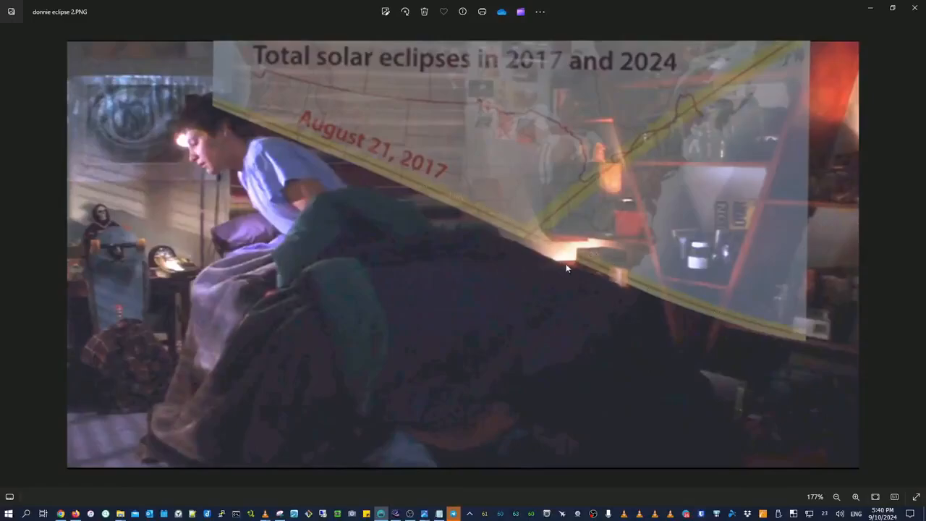
pyautogui.moveTo(469, 194)
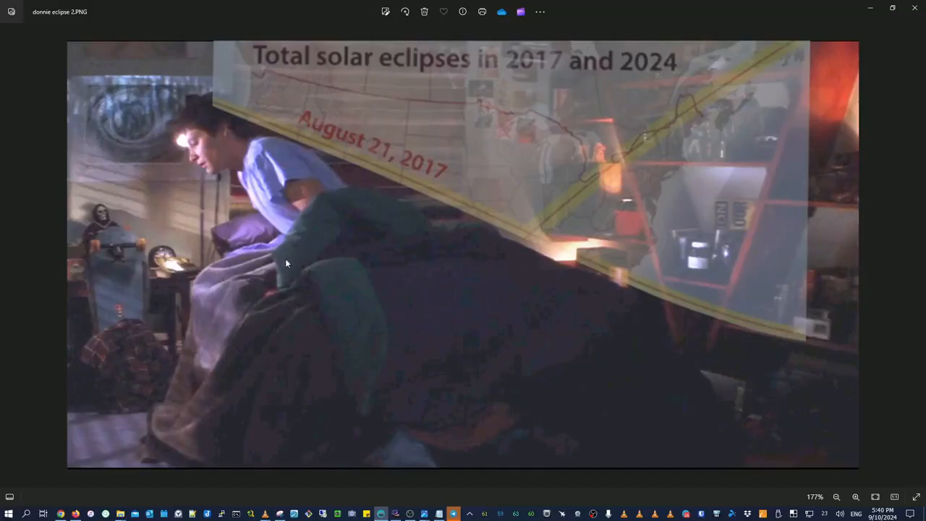
pyautogui.moveTo(497, 116)
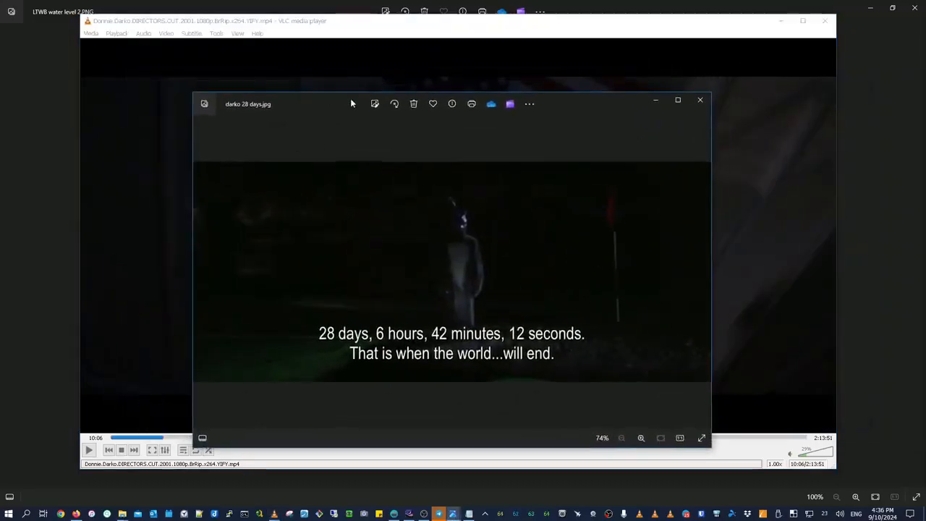
pyautogui.moveTo(324, 351)
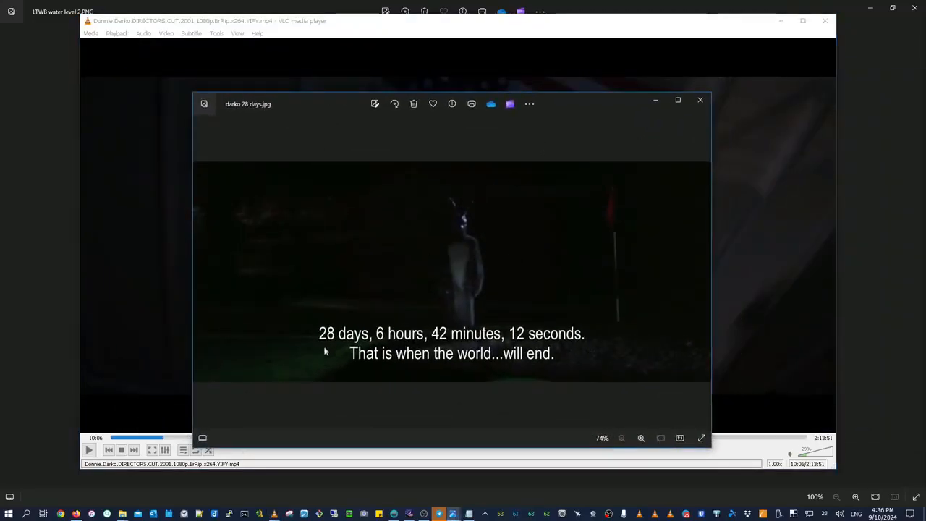
pyautogui.moveTo(612, 282)
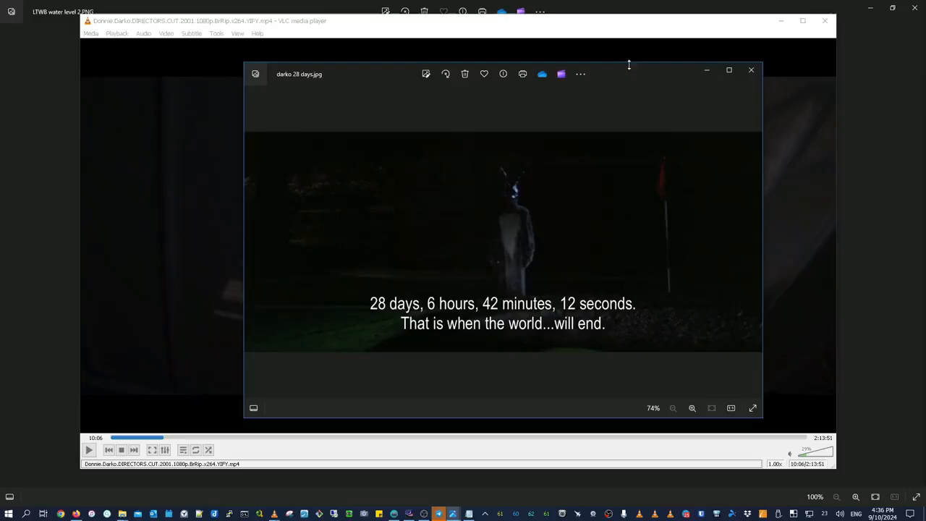
pyautogui.moveTo(647, 107)
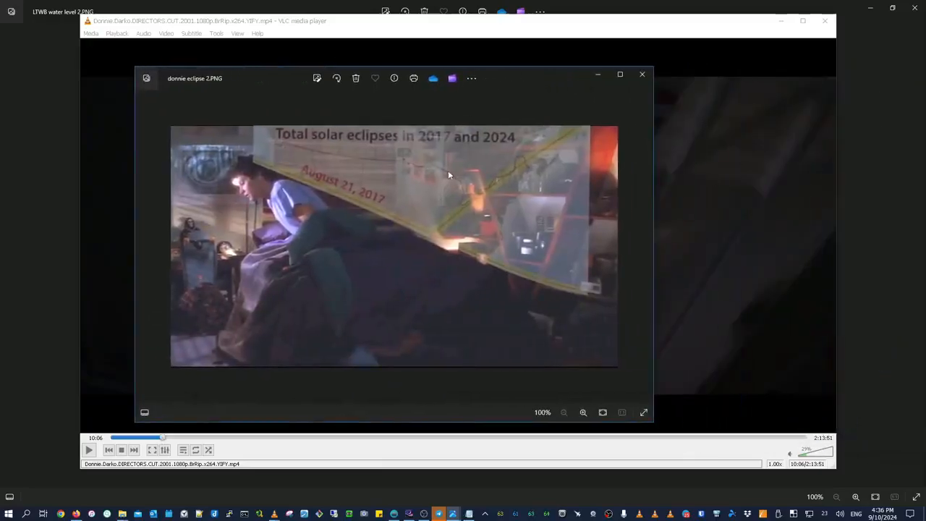
pyautogui.click(619, 73)
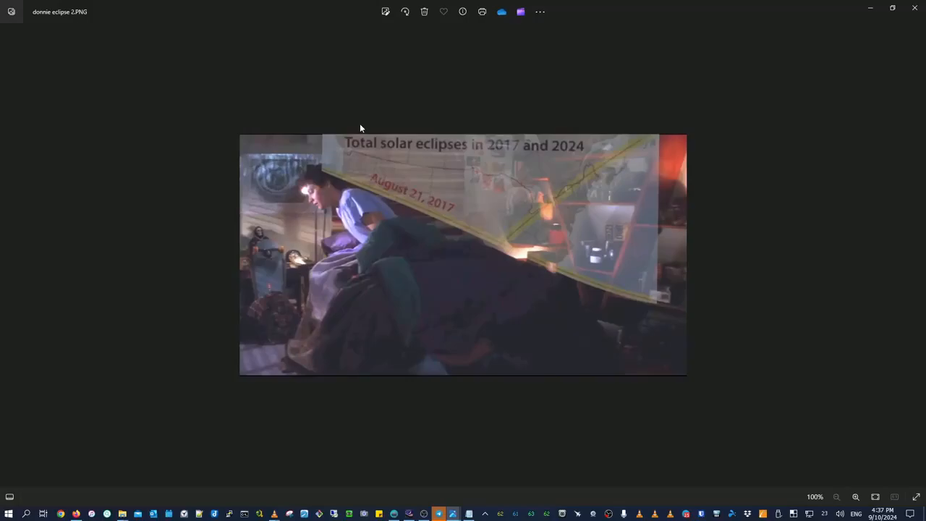
pyautogui.moveTo(477, 222)
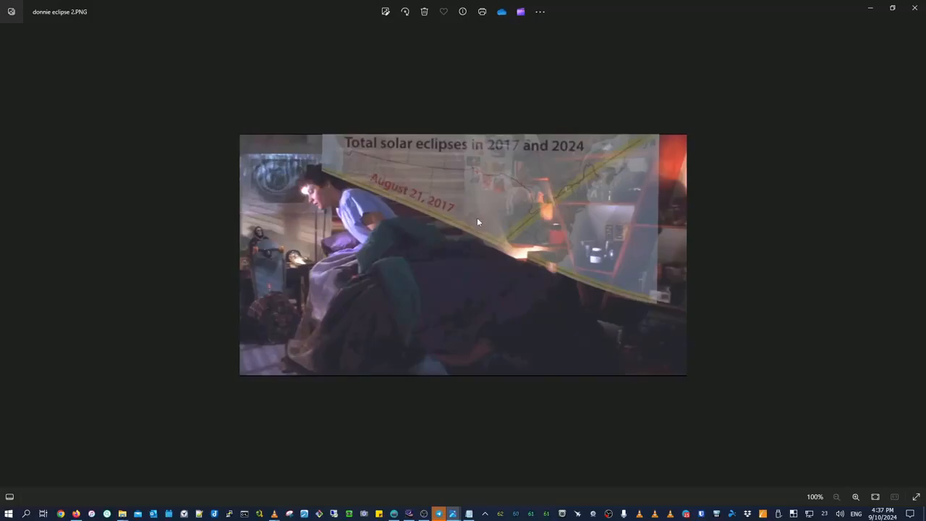
pyautogui.moveTo(585, 327)
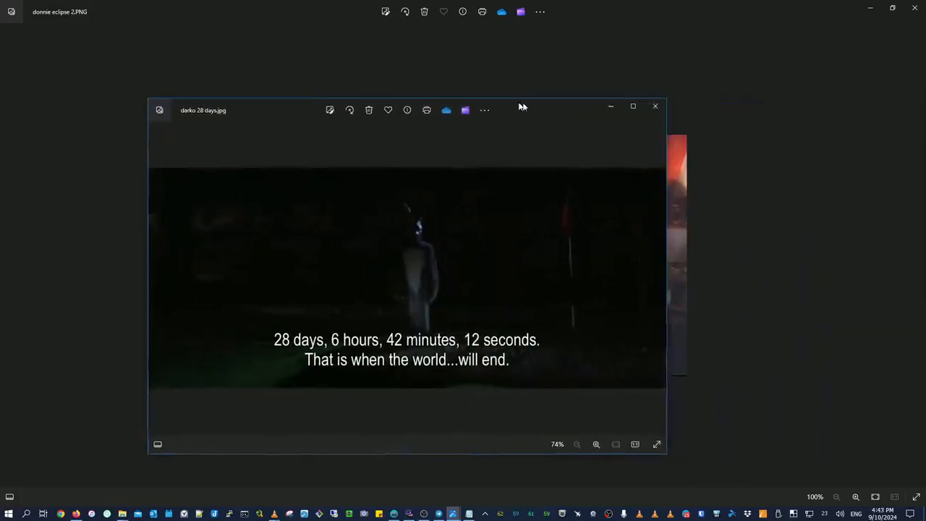
pyautogui.click(632, 107)
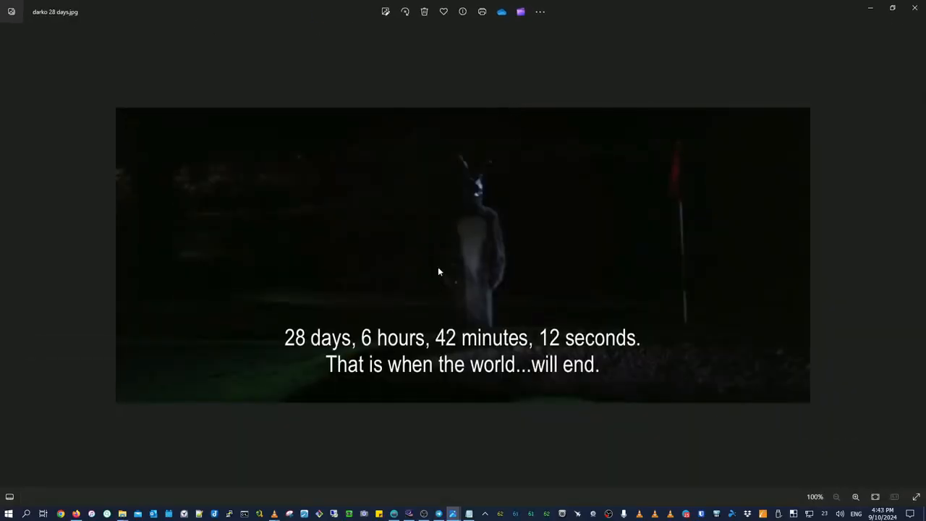
pyautogui.moveTo(499, 367)
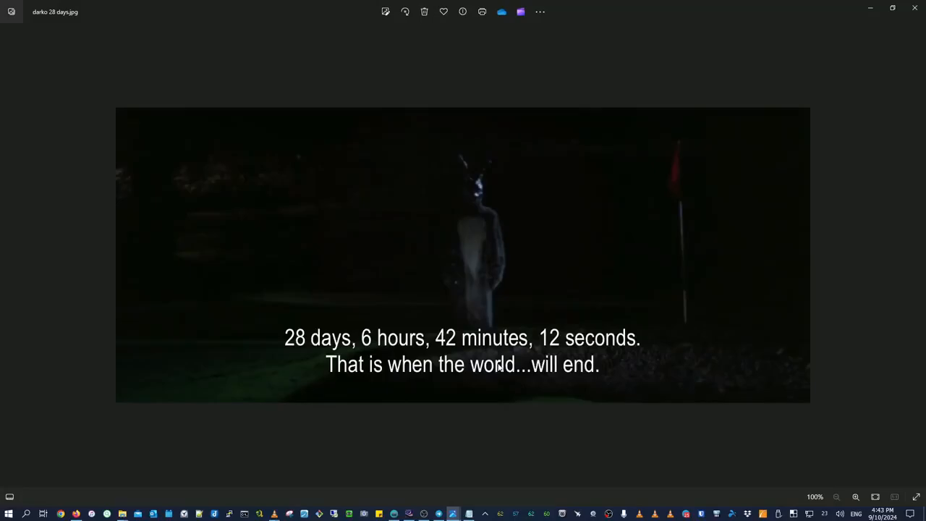
pyautogui.moveTo(240, 192)
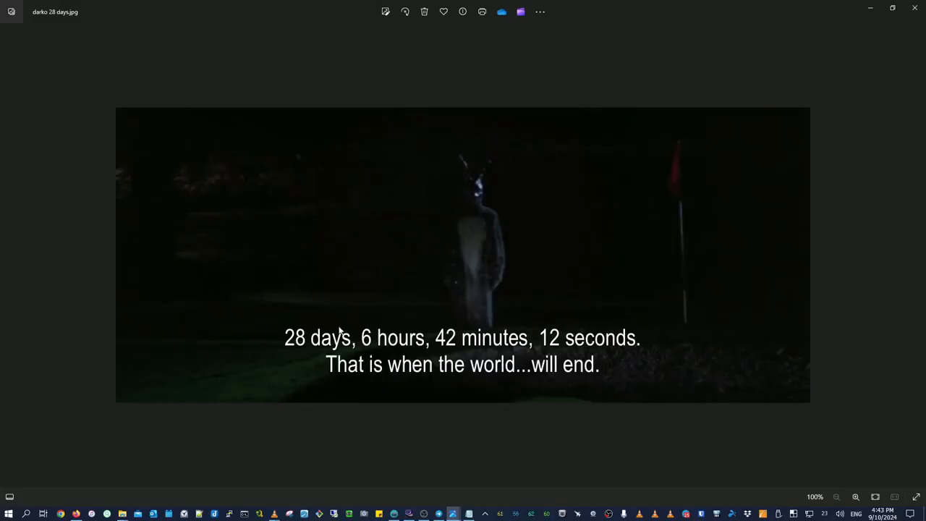
pyautogui.moveTo(607, 335)
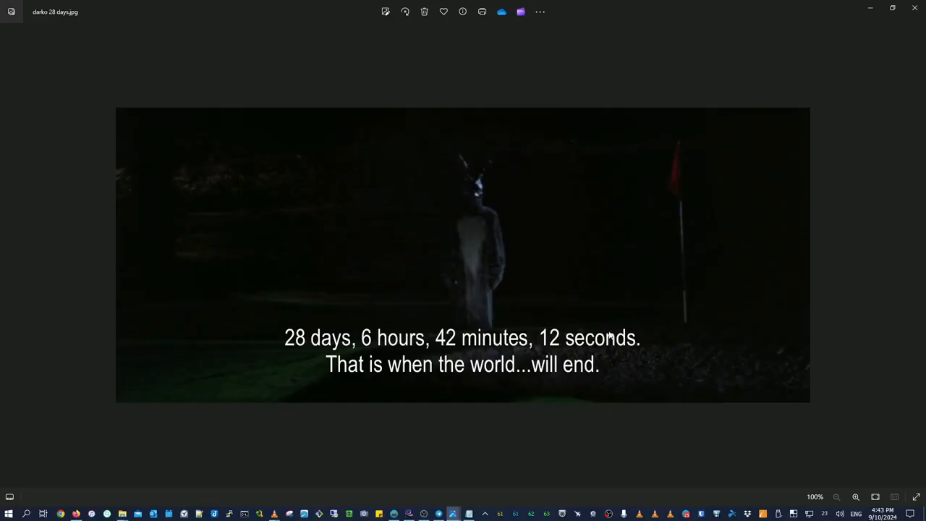
pyautogui.moveTo(665, 100)
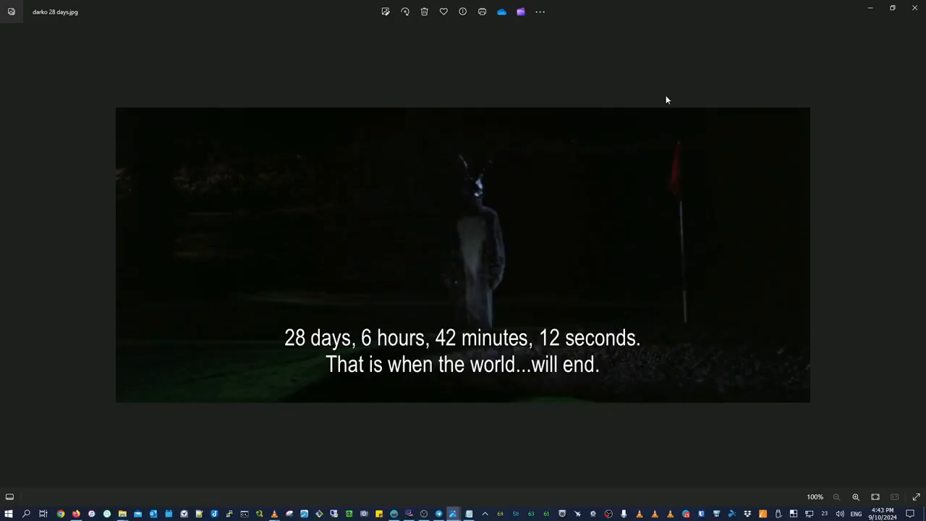
pyautogui.moveTo(287, 324)
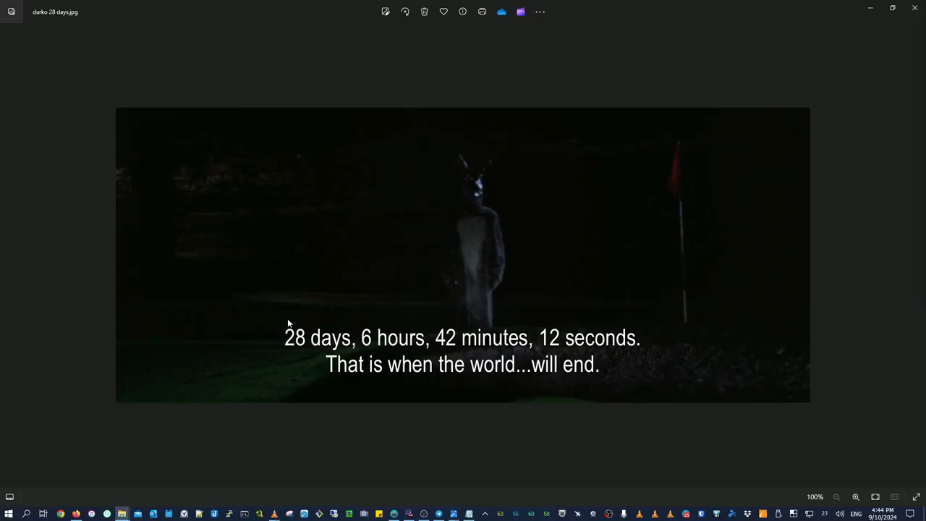
pyautogui.moveTo(373, 283)
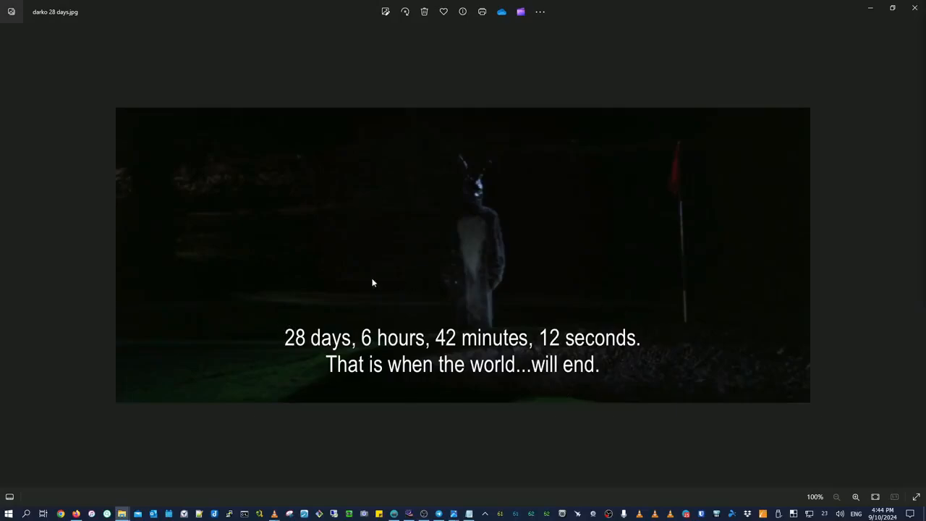
pyautogui.moveTo(266, 287)
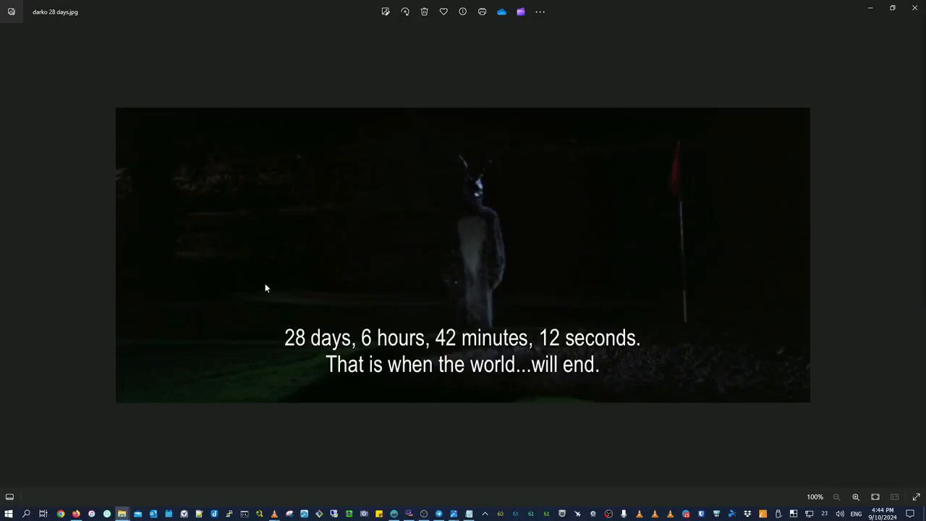
pyautogui.moveTo(336, 421)
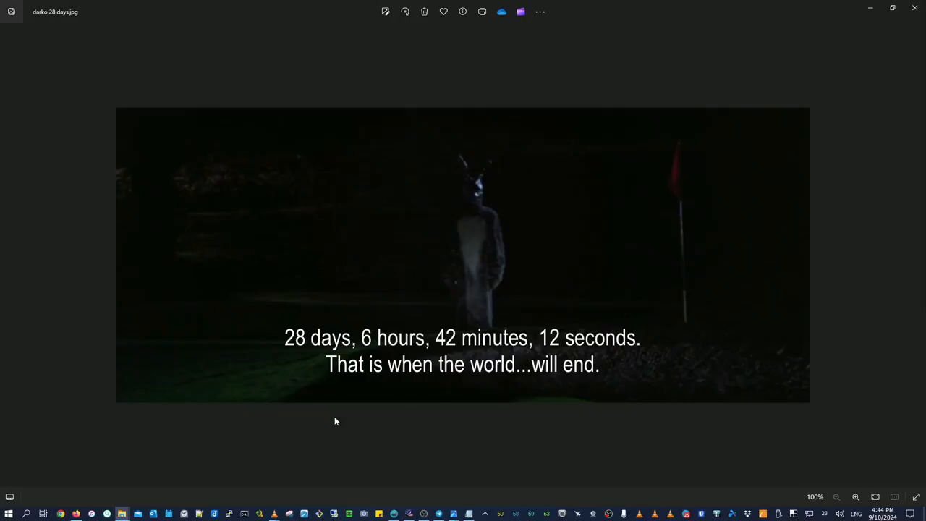
pyautogui.moveTo(388, 410)
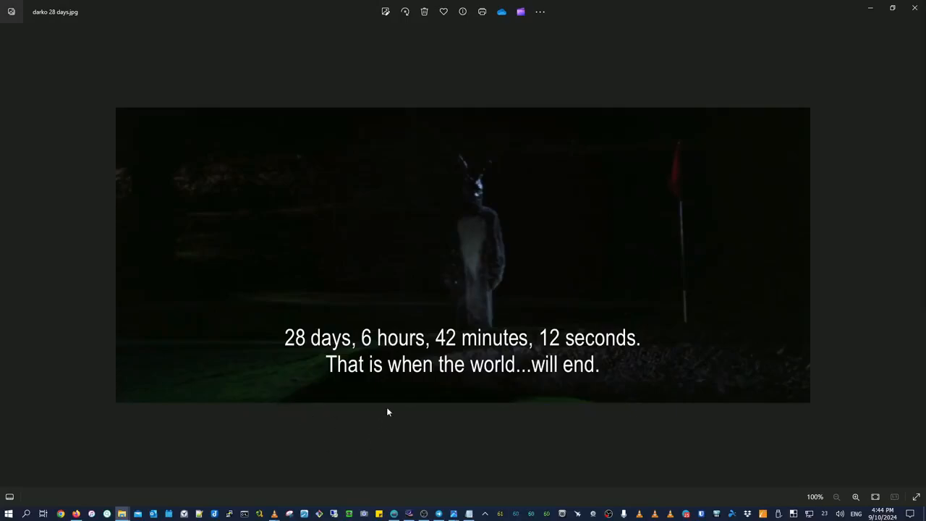
pyautogui.moveTo(602, 428)
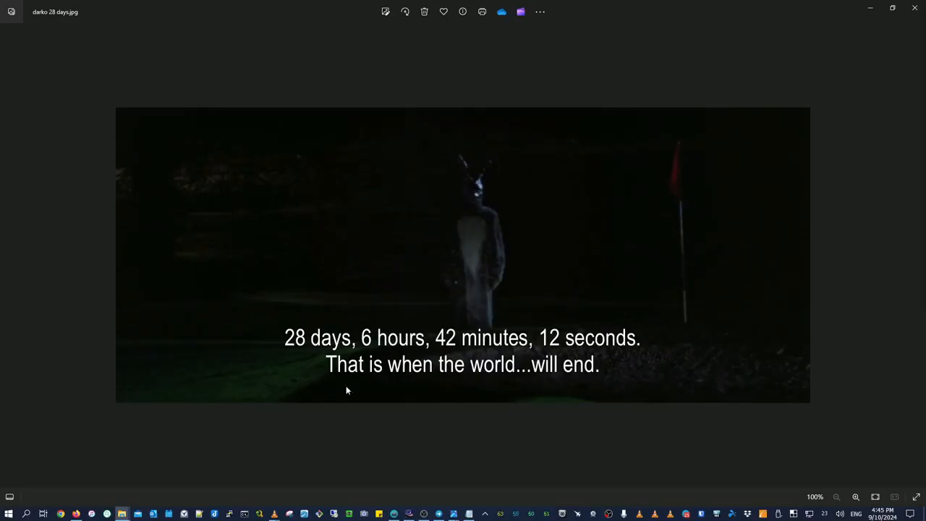
pyautogui.moveTo(593, 289)
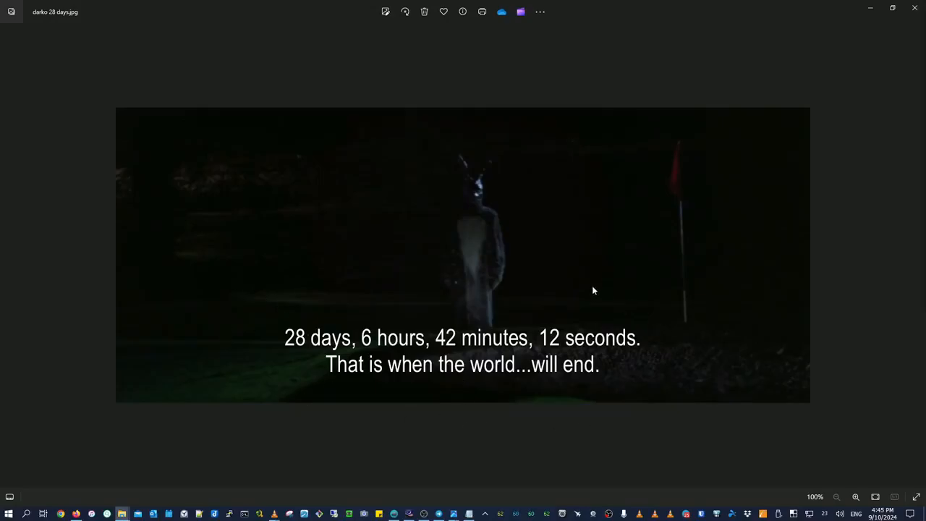
pyautogui.moveTo(555, 431)
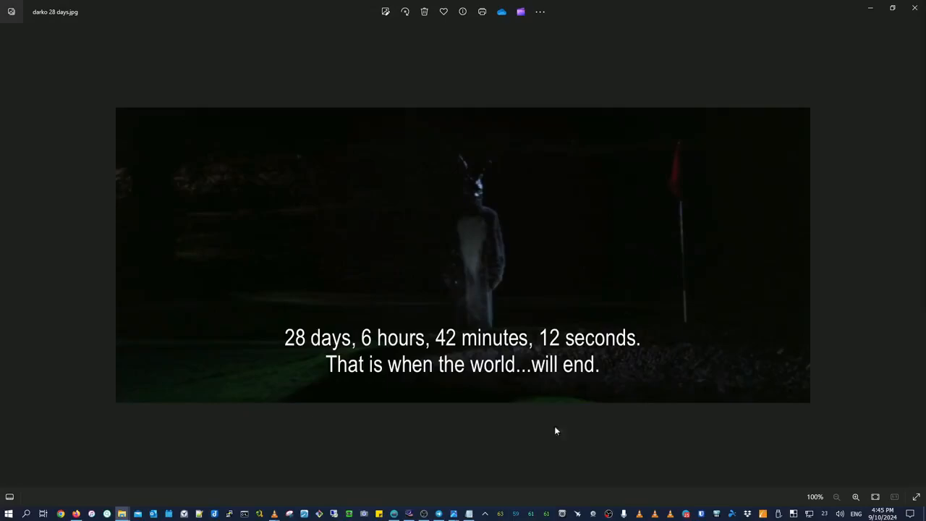
pyautogui.moveTo(664, 347)
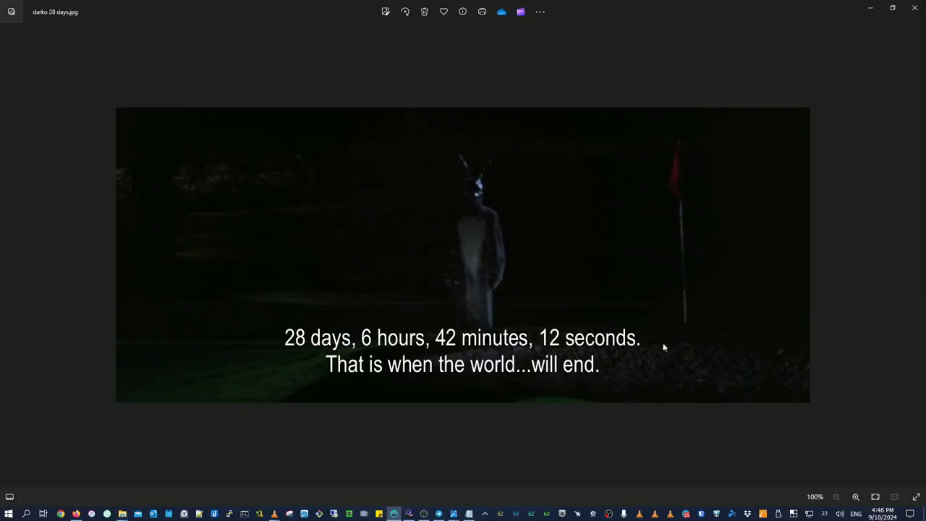
pyautogui.moveTo(548, 306)
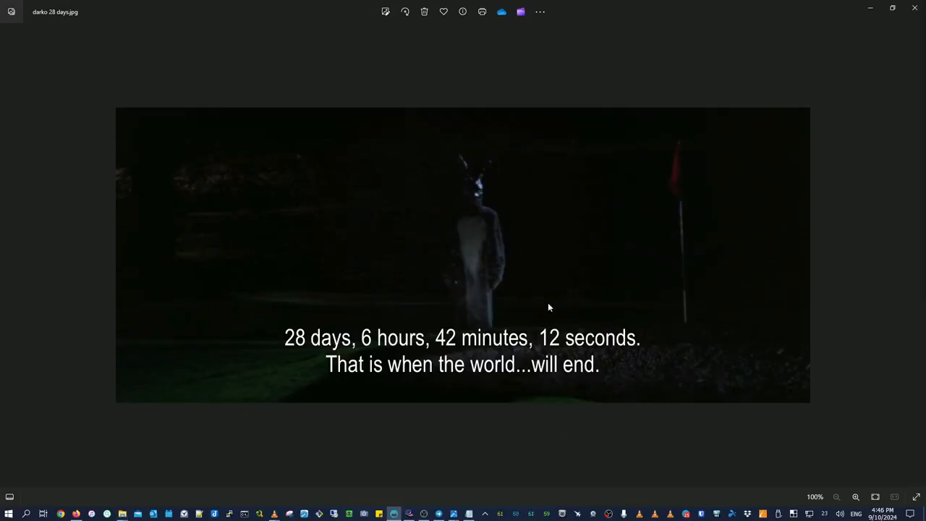
pyautogui.moveTo(244, 338)
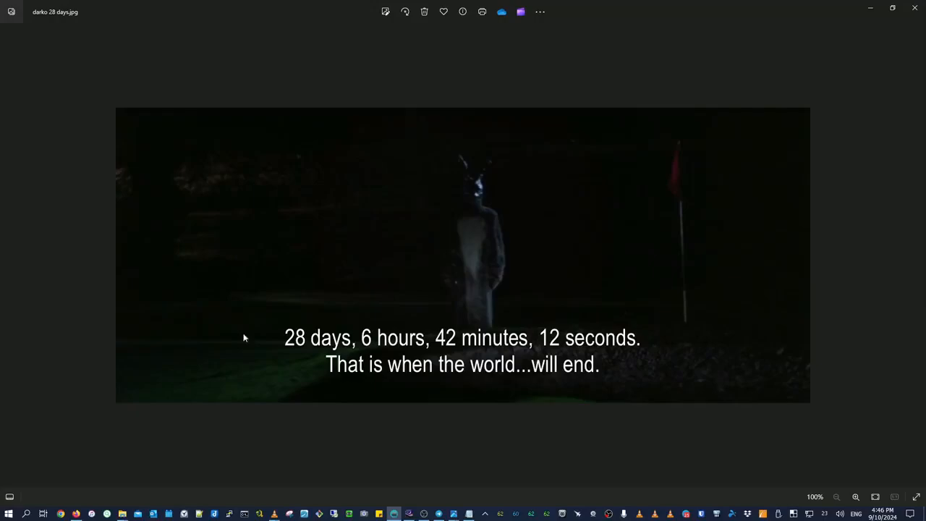
pyautogui.moveTo(355, 428)
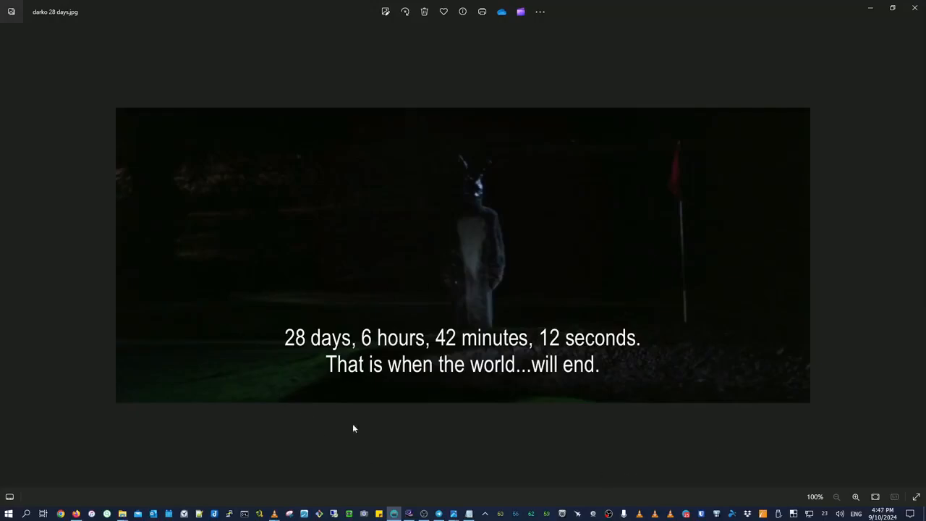
pyautogui.moveTo(538, 426)
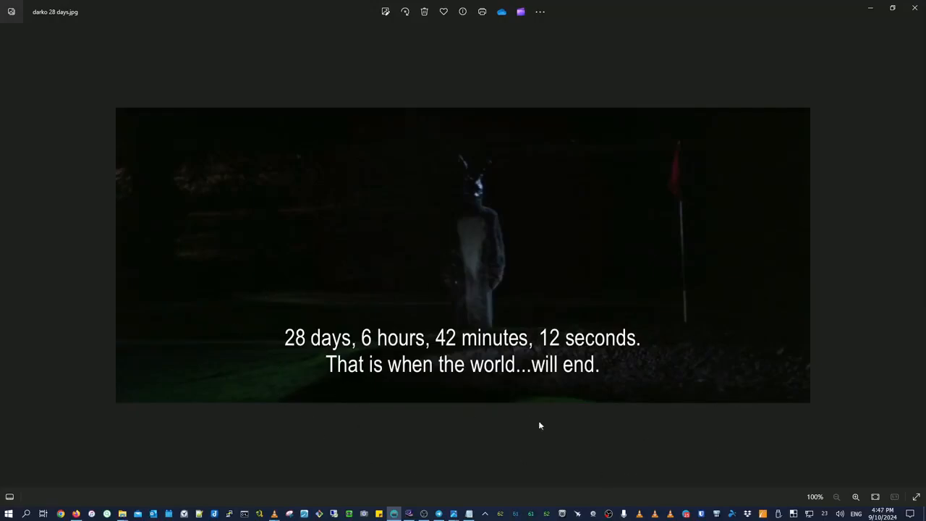
pyautogui.moveTo(680, 324)
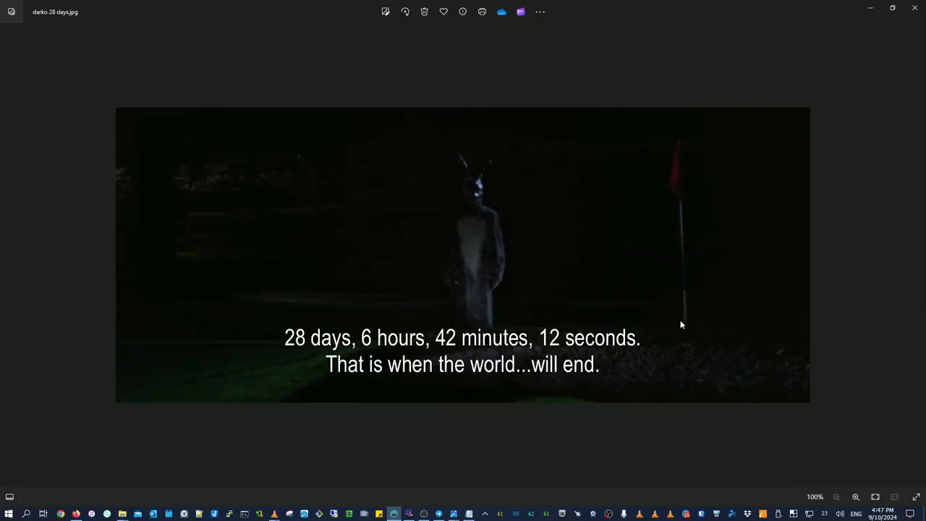
pyautogui.moveTo(676, 321)
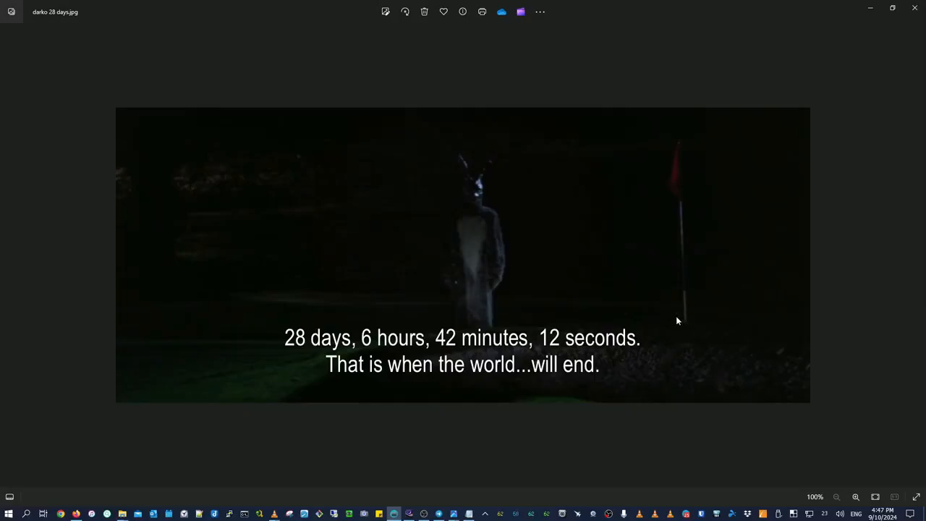
pyautogui.moveTo(233, 320)
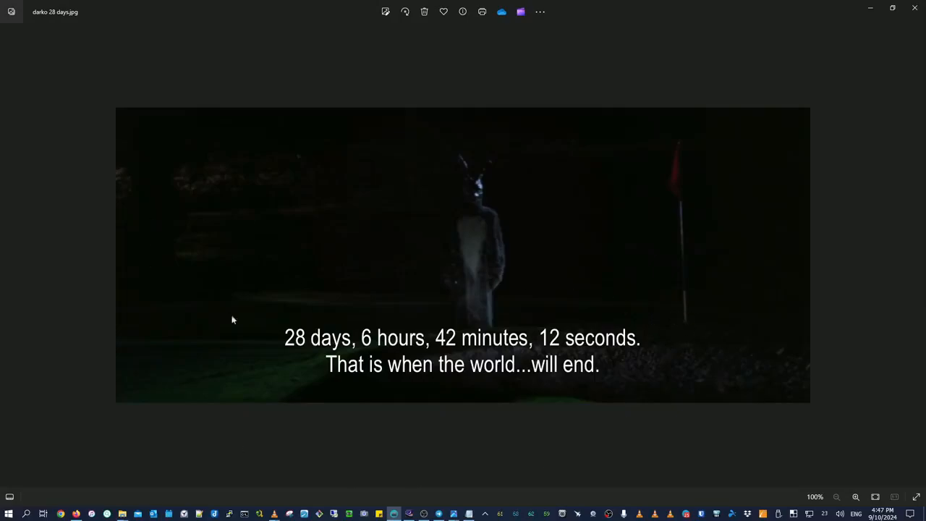
pyautogui.moveTo(663, 336)
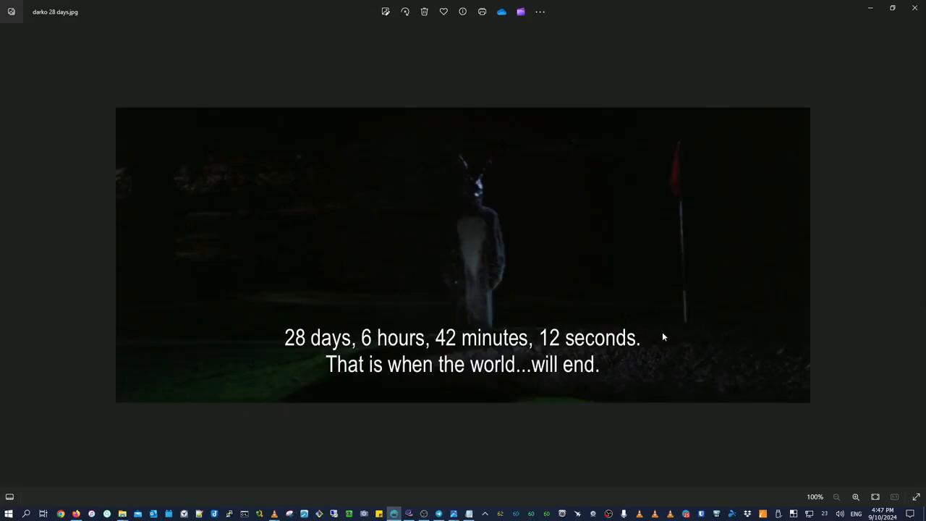
pyautogui.moveTo(454, 351)
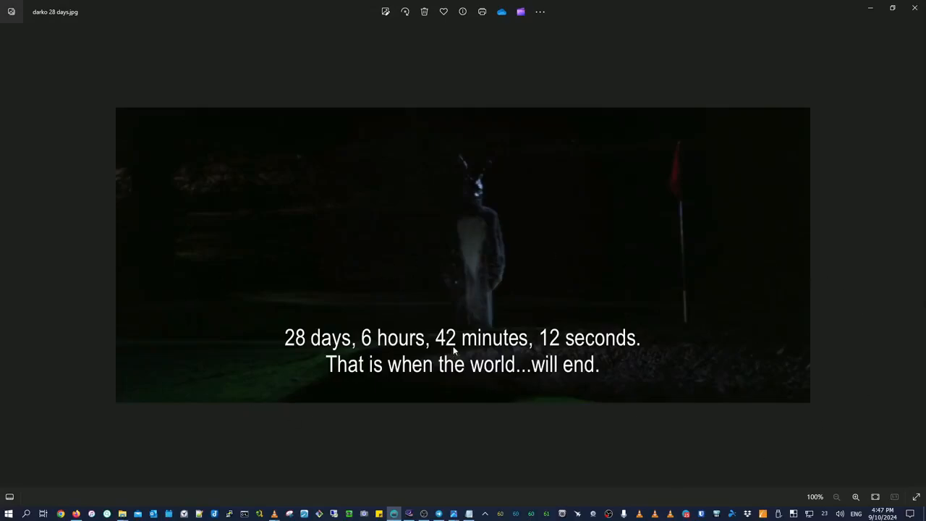
pyautogui.moveTo(350, 209)
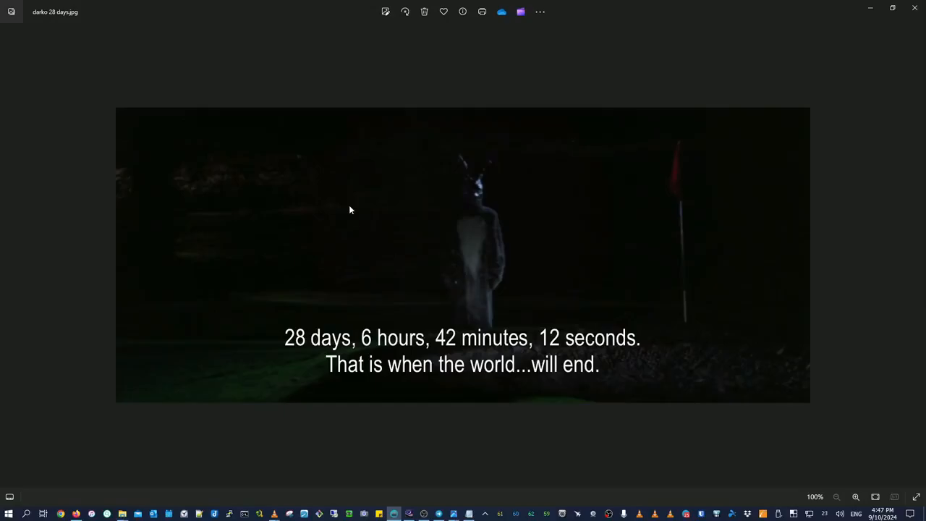
pyautogui.moveTo(636, 264)
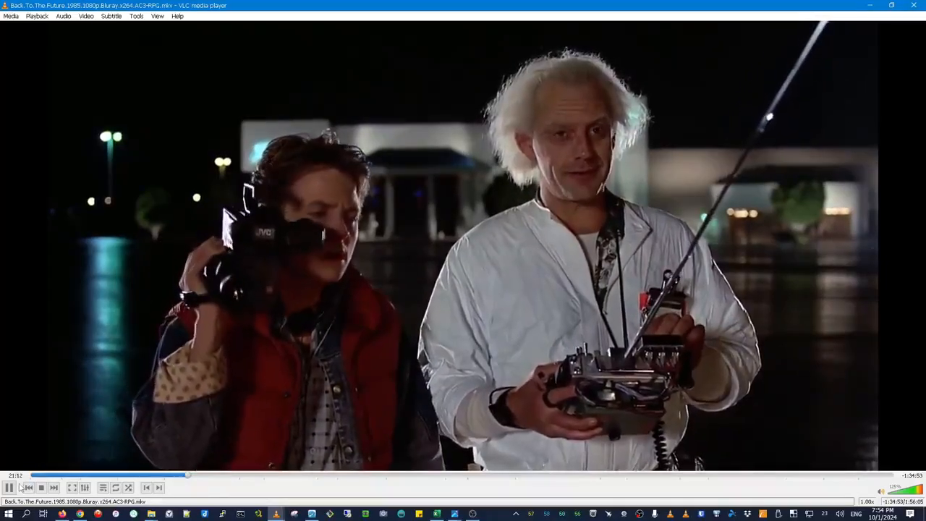
pyautogui.click(9, 486)
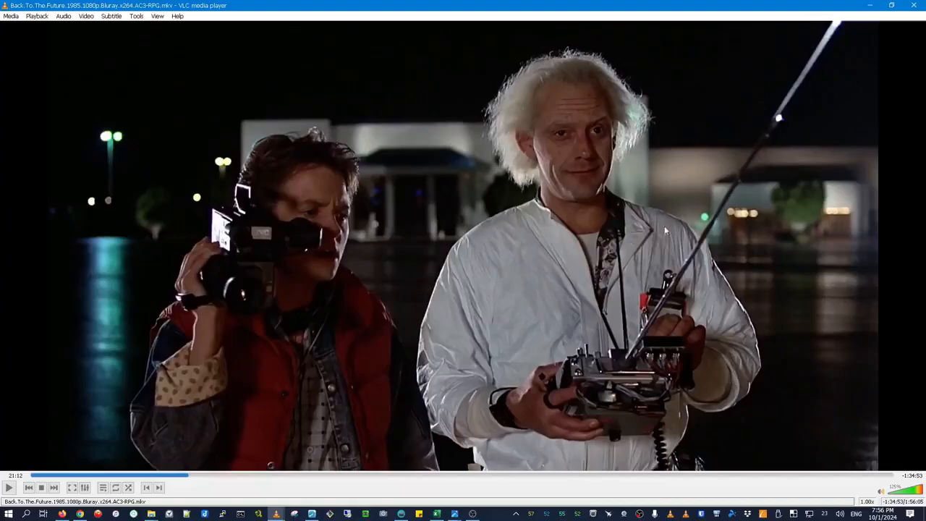
pyautogui.moveTo(422, 292)
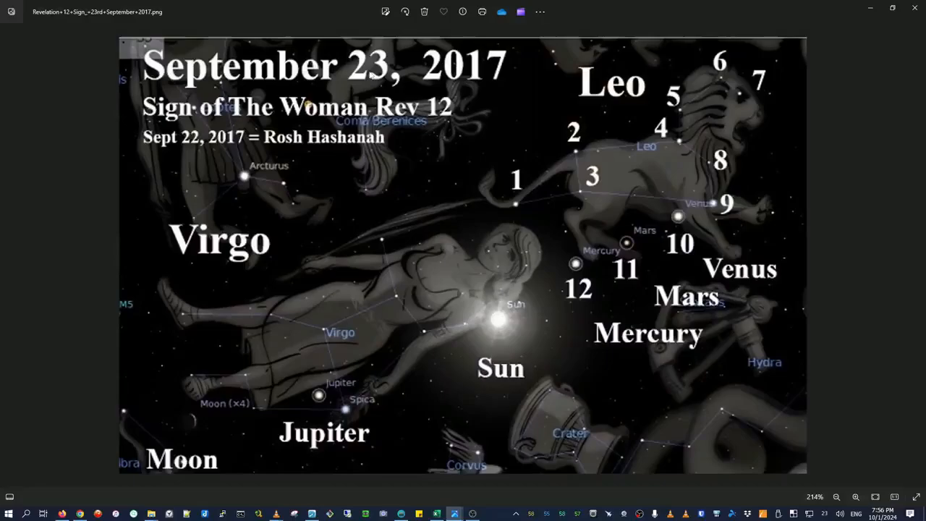
pyautogui.moveTo(476, 94)
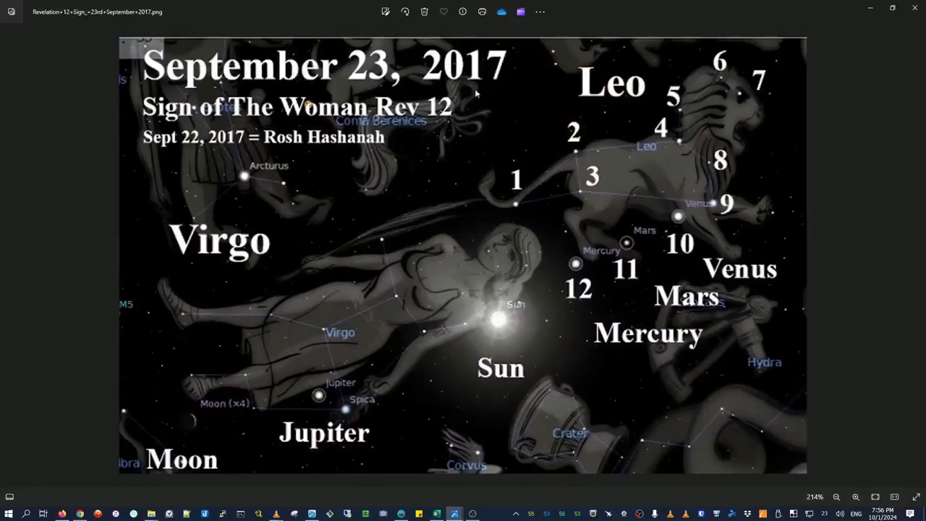
pyautogui.moveTo(356, 348)
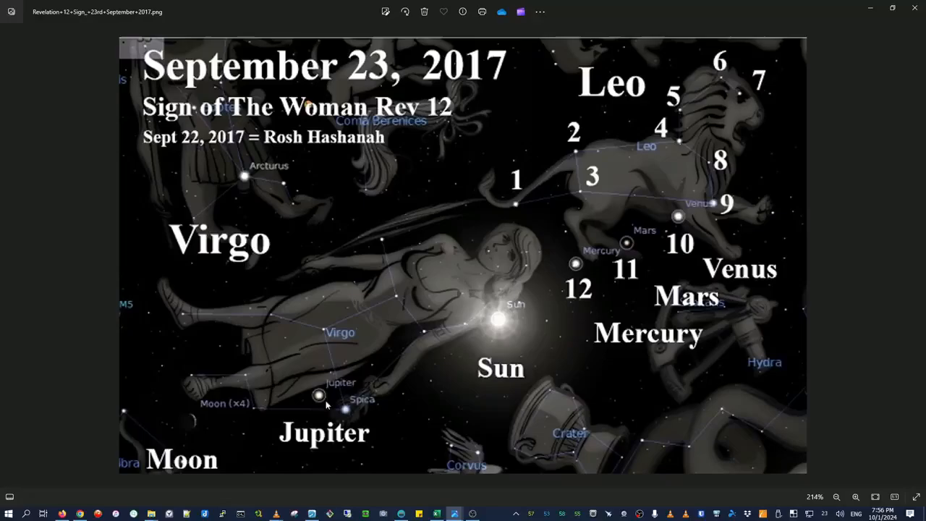
pyautogui.moveTo(371, 352)
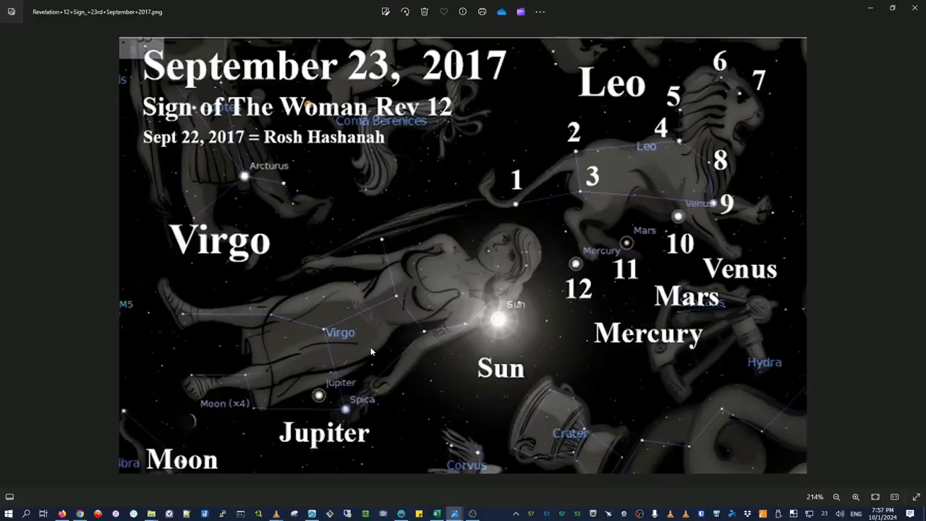
pyautogui.moveTo(405, 61)
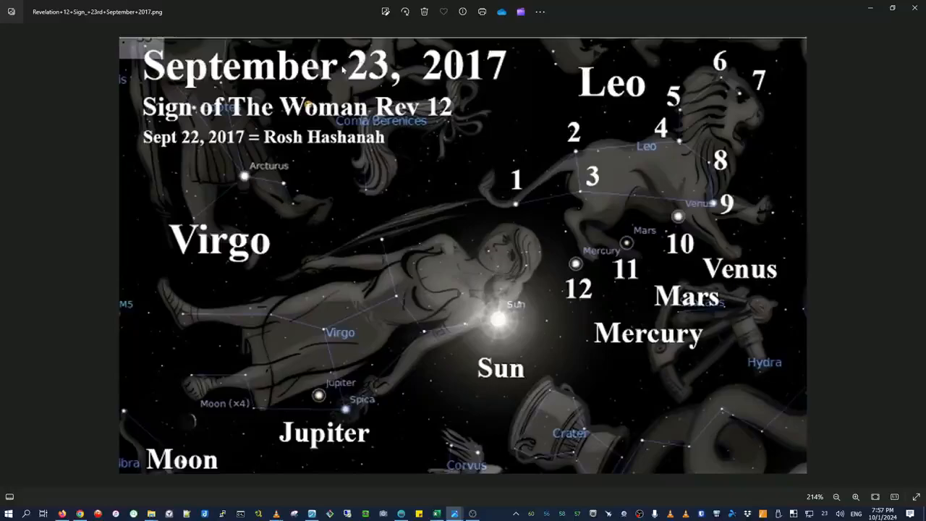
pyautogui.moveTo(344, 84)
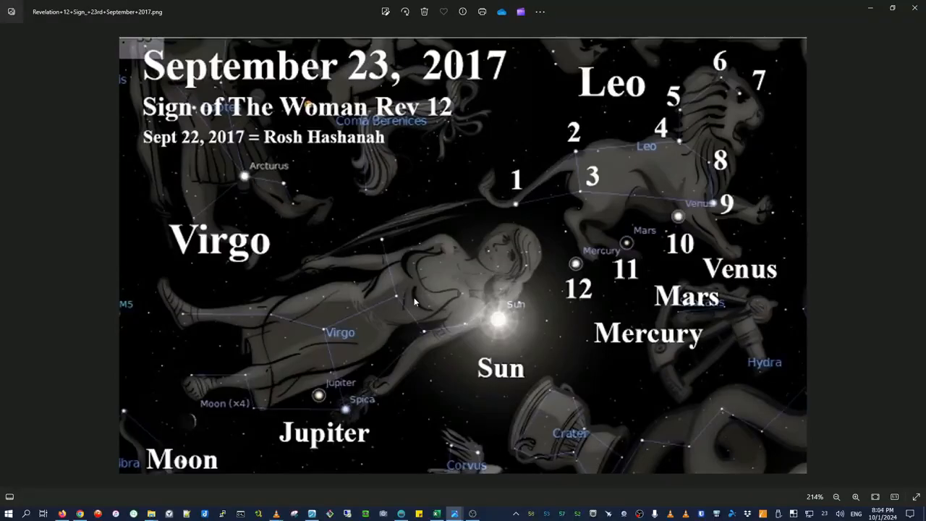
pyautogui.moveTo(394, 351)
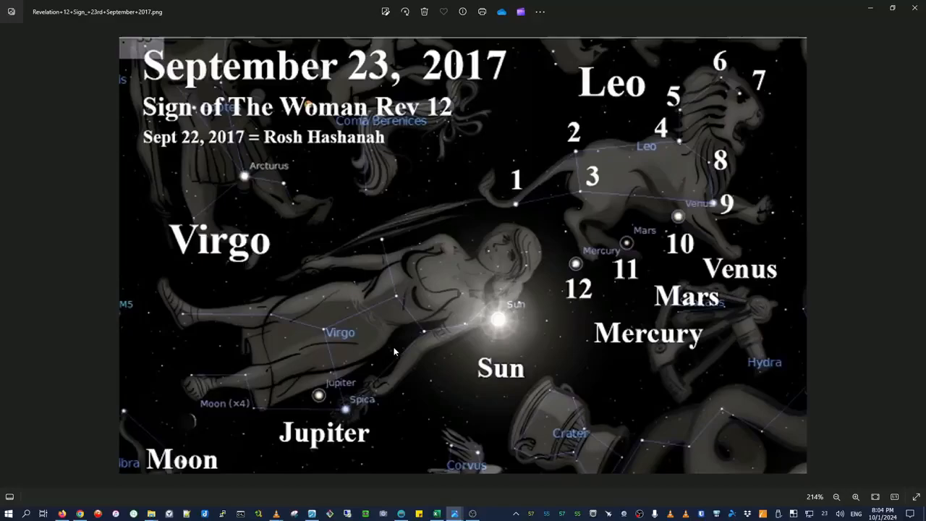
pyautogui.moveTo(252, 451)
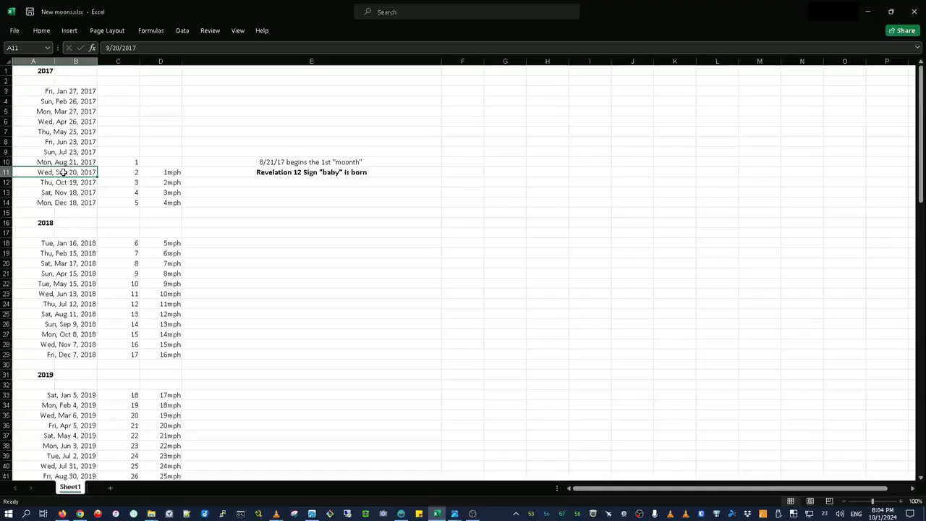
# Step: Highlight the Revelation 12 Sign note and the 2mph value for Oct 19, 2017
pyautogui.click(311, 172)
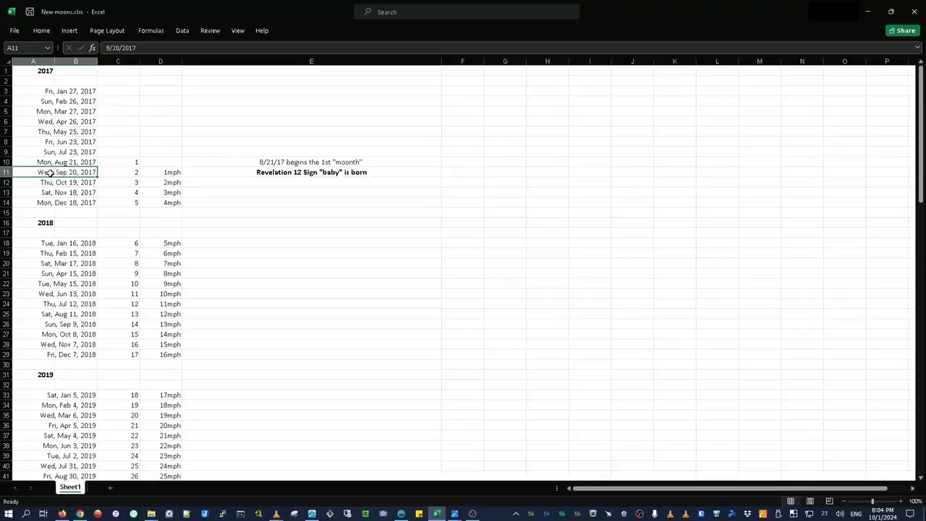
pyautogui.moveTo(306, 172)
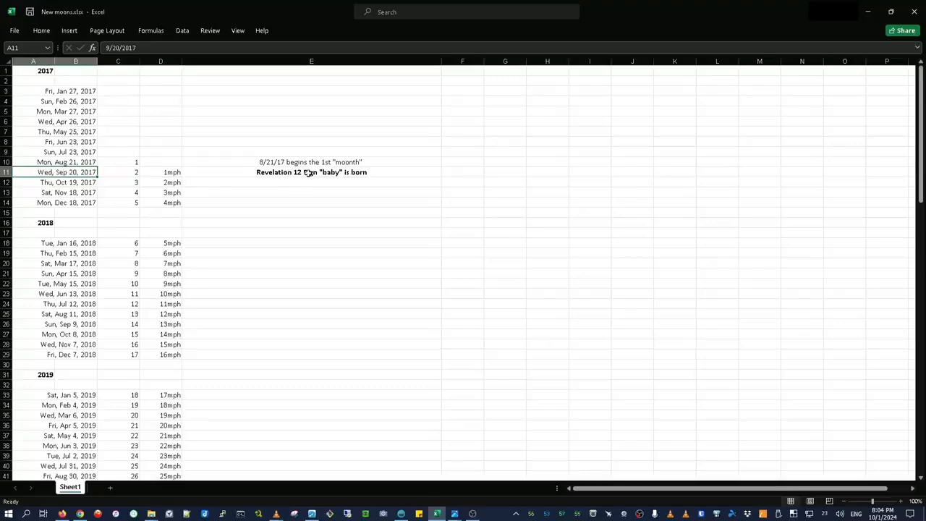
pyautogui.click(311, 172)
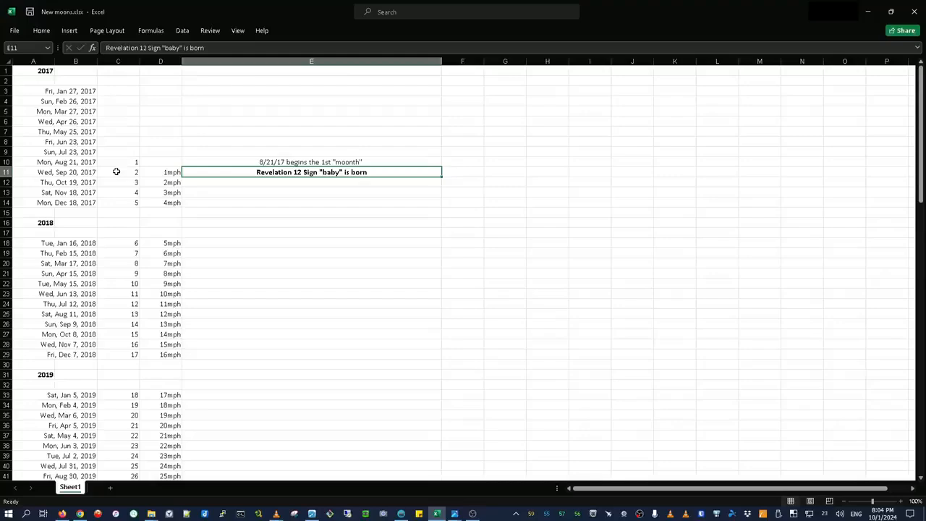
pyautogui.moveTo(310, 172)
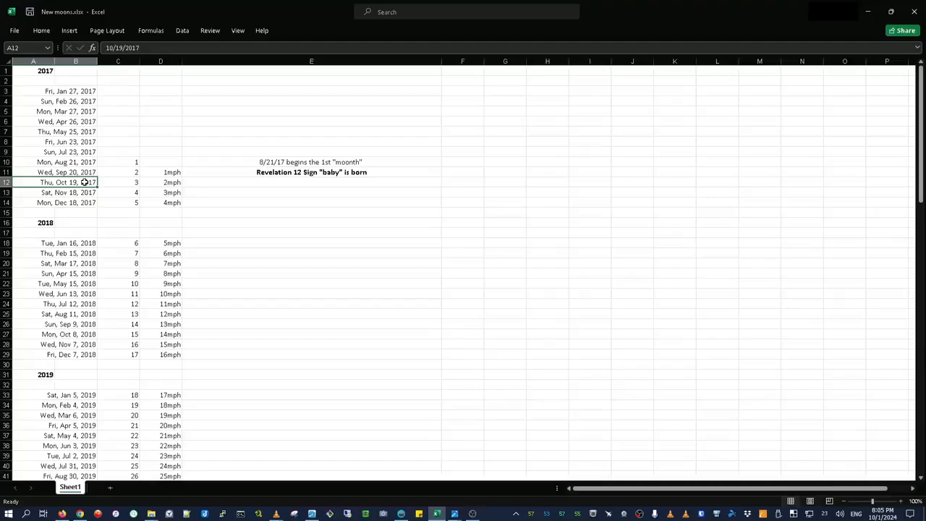
pyautogui.click(161, 182)
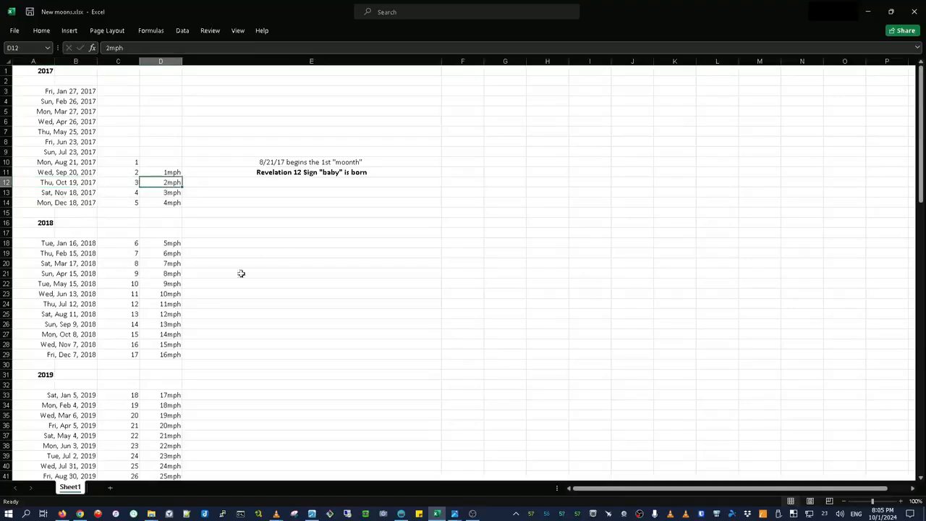
# Step: Scroll to the 2024 rows and highlight the 88mph value for Oct 2, 2024
pyautogui.scroll(-3)
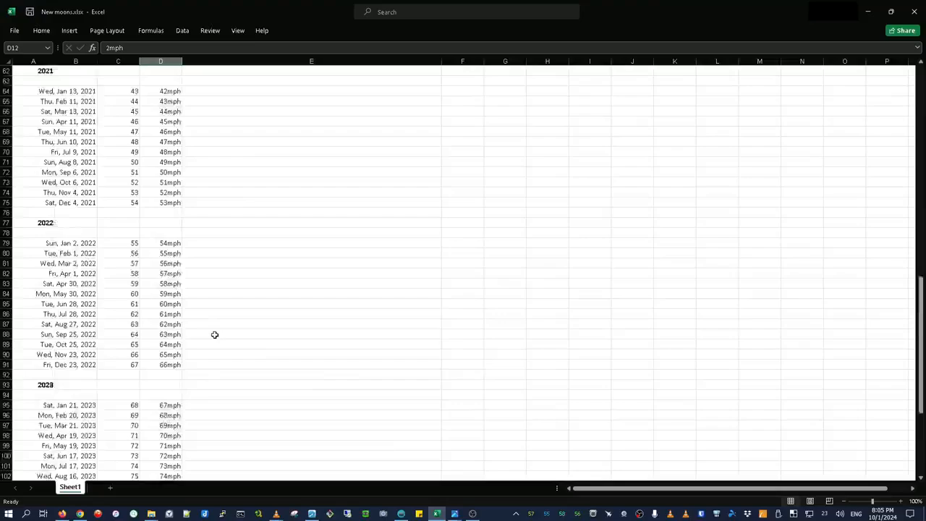
pyautogui.scroll(-3)
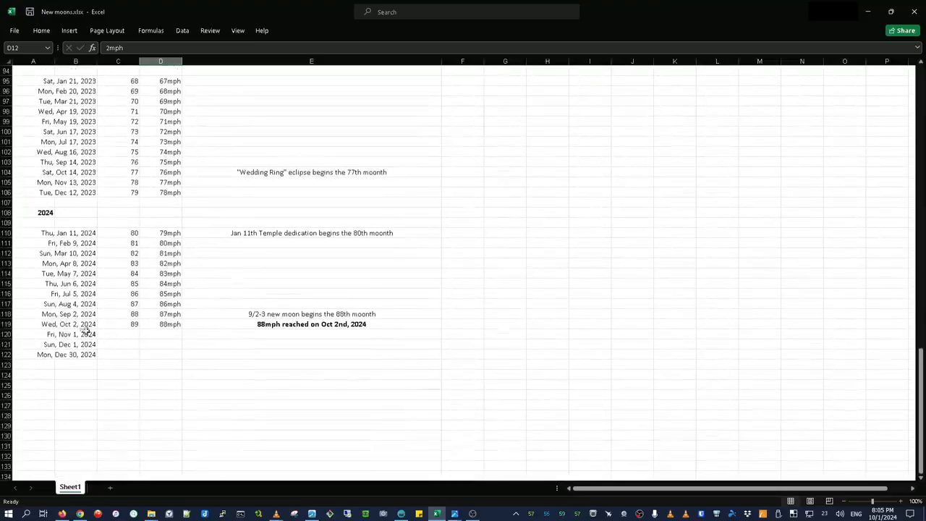
pyautogui.click(171, 324)
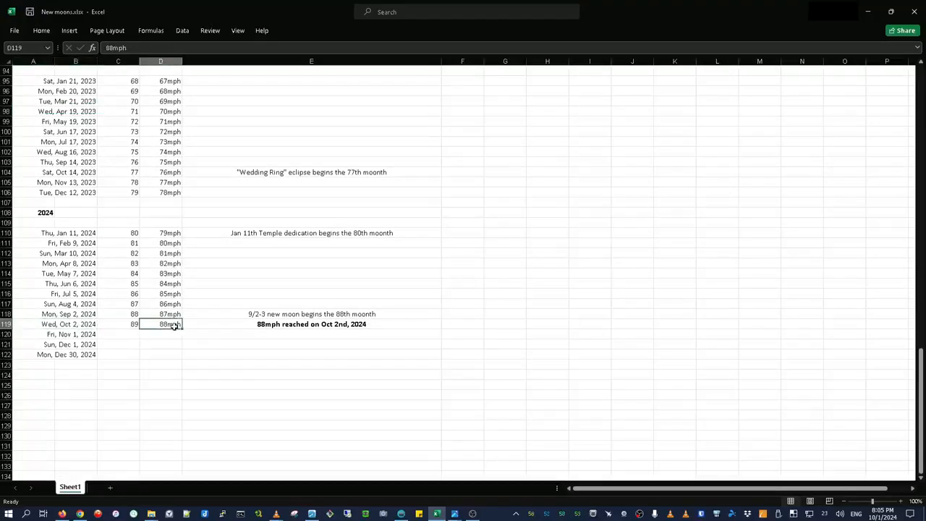
pyautogui.moveTo(194, 324)
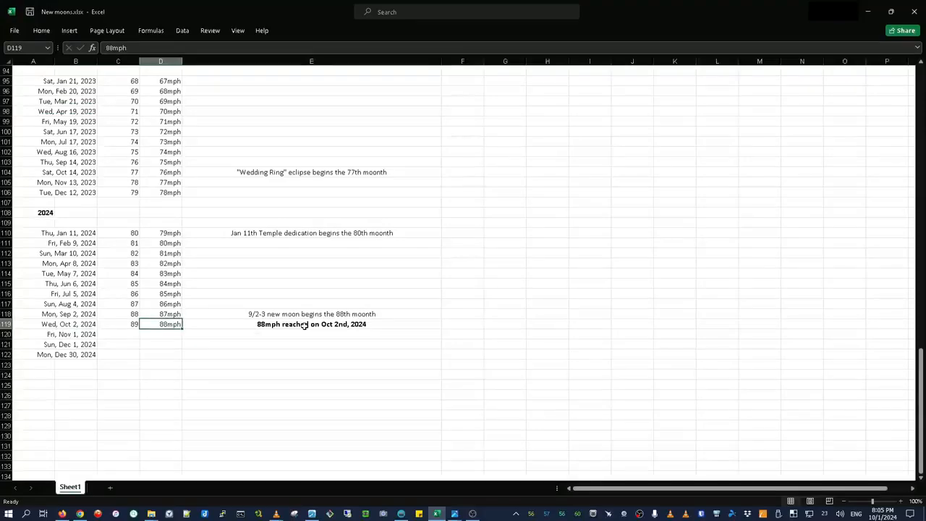
pyautogui.moveTo(418, 313)
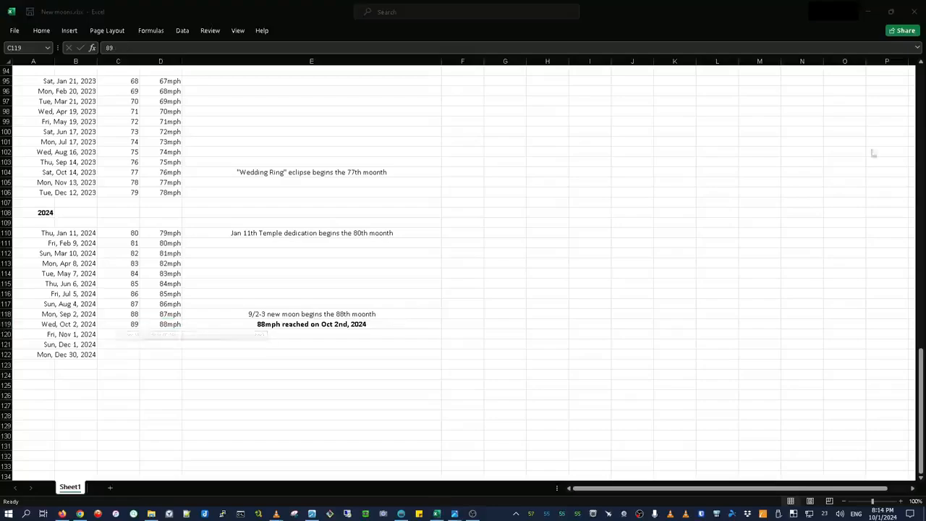
pyautogui.scroll(3)
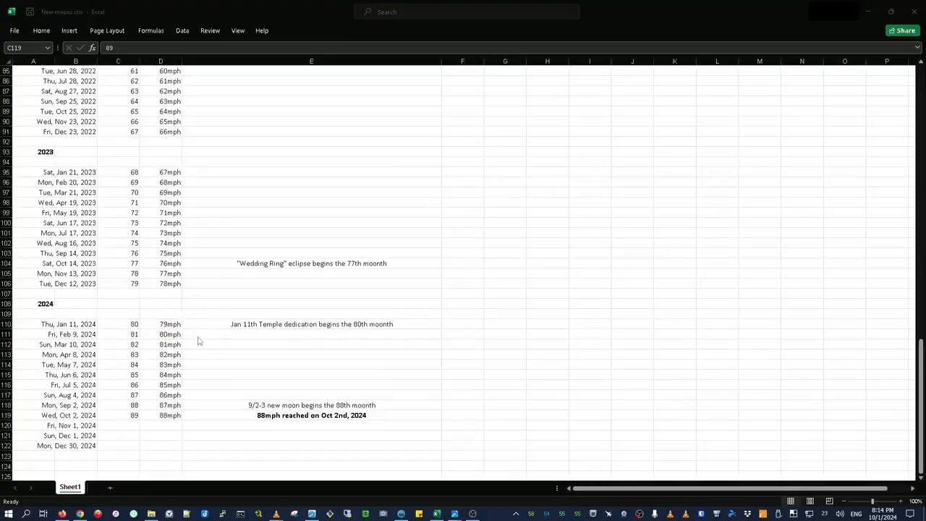
pyautogui.scroll(3)
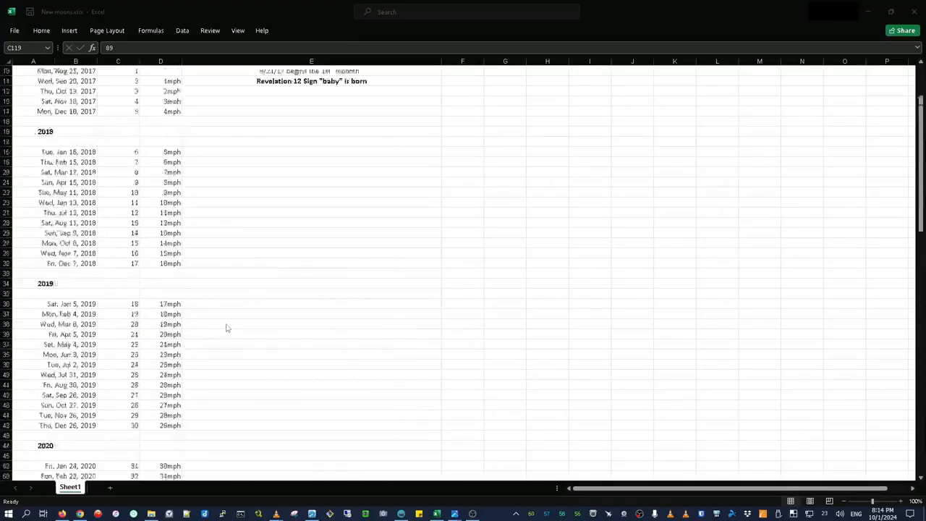
pyautogui.scroll(3)
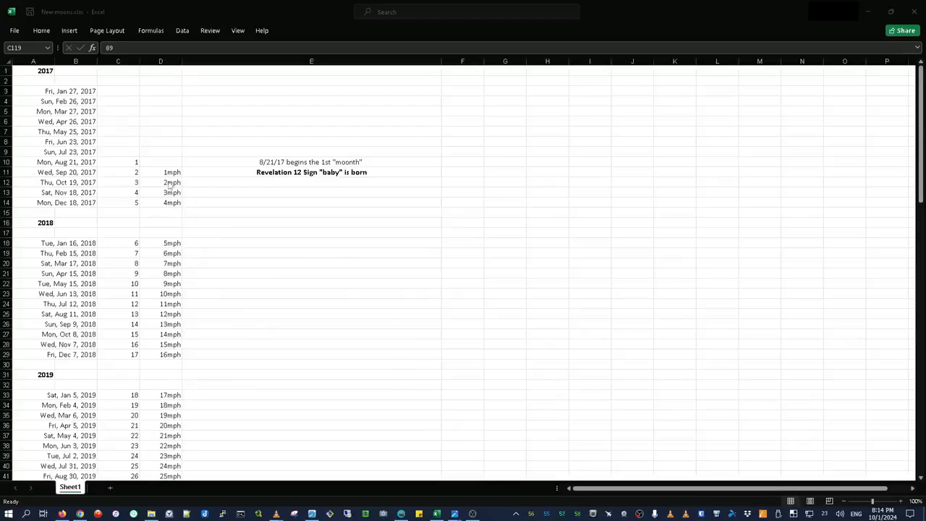
pyautogui.moveTo(123, 165)
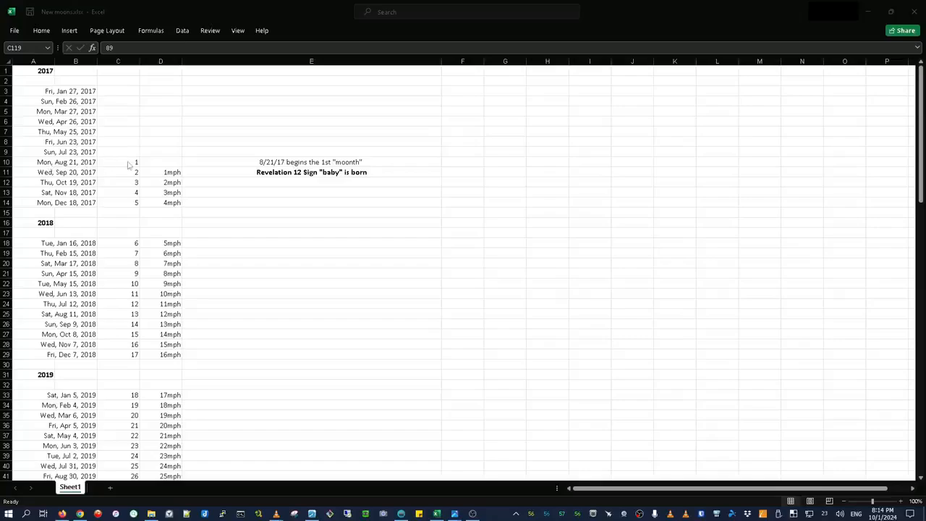
pyautogui.scroll(-3)
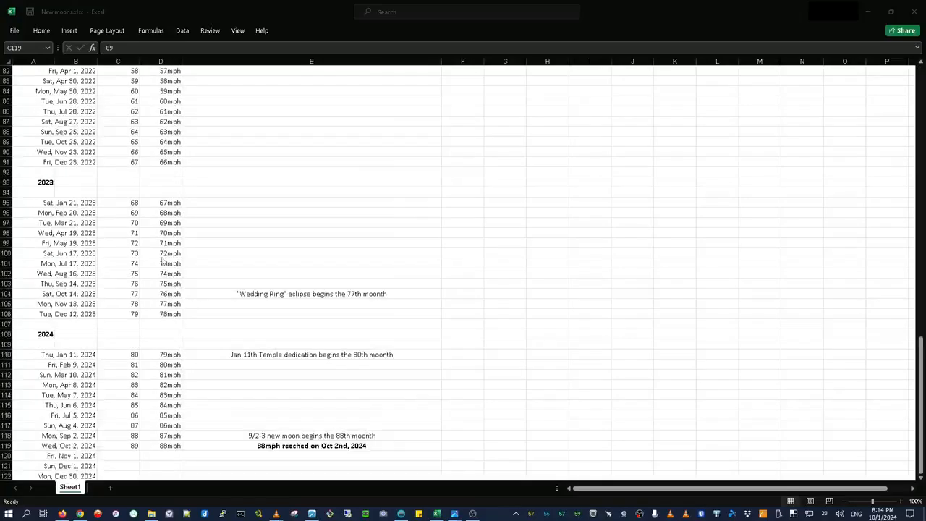
pyautogui.scroll(-3)
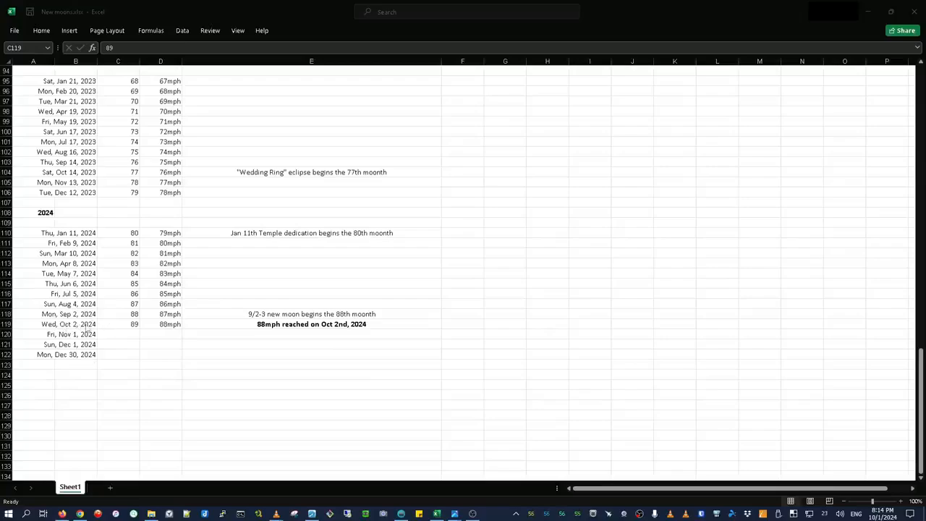
pyautogui.click(118, 324)
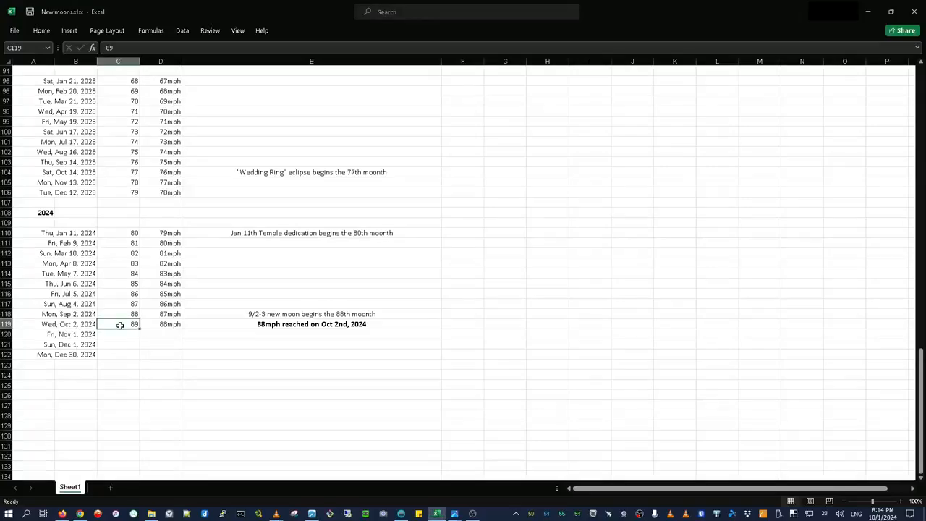
pyautogui.moveTo(93, 298)
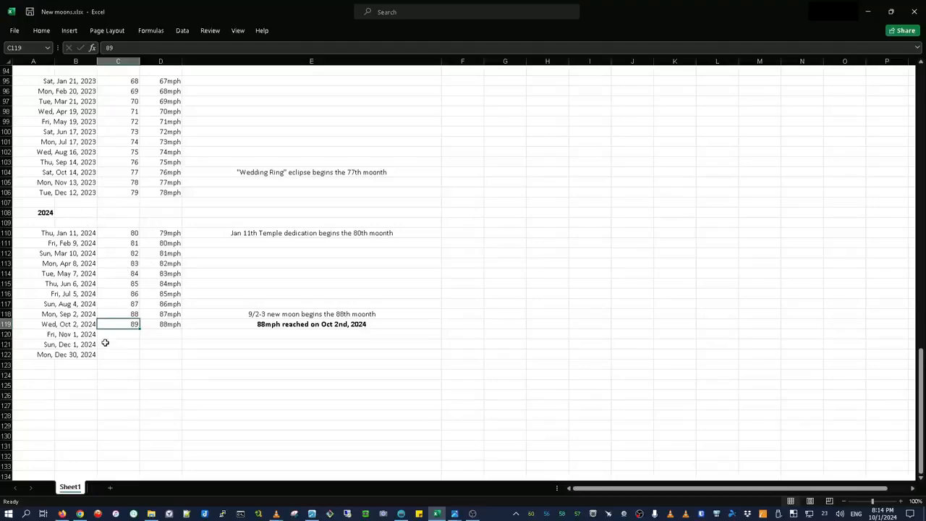
pyautogui.moveTo(112, 349)
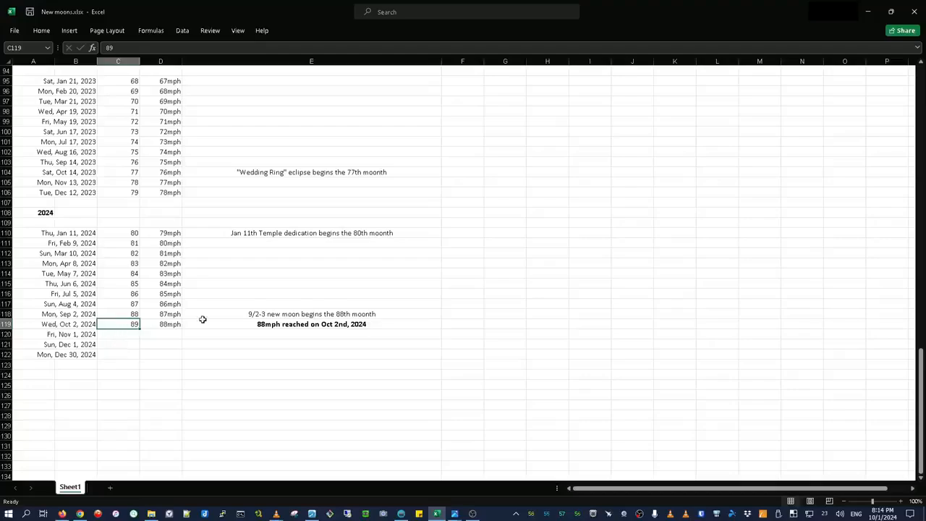
pyautogui.moveTo(213, 329)
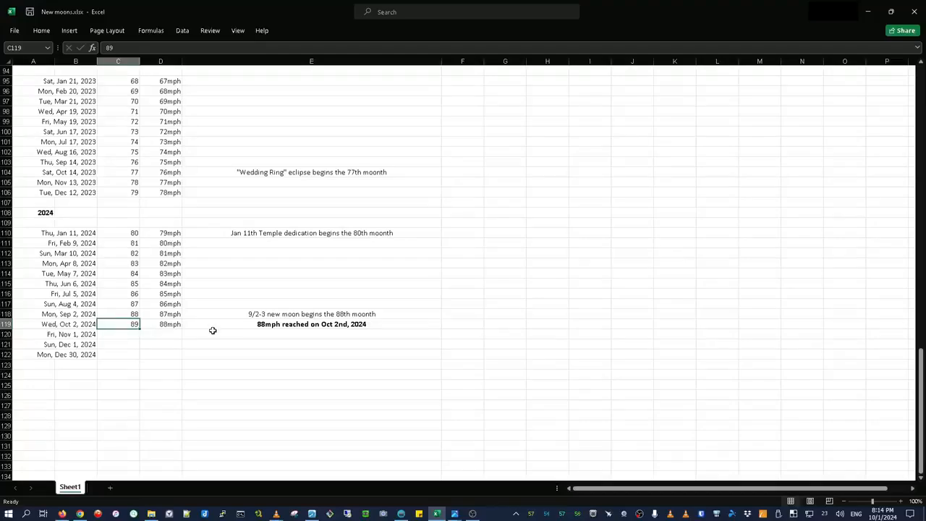
pyautogui.scroll(3)
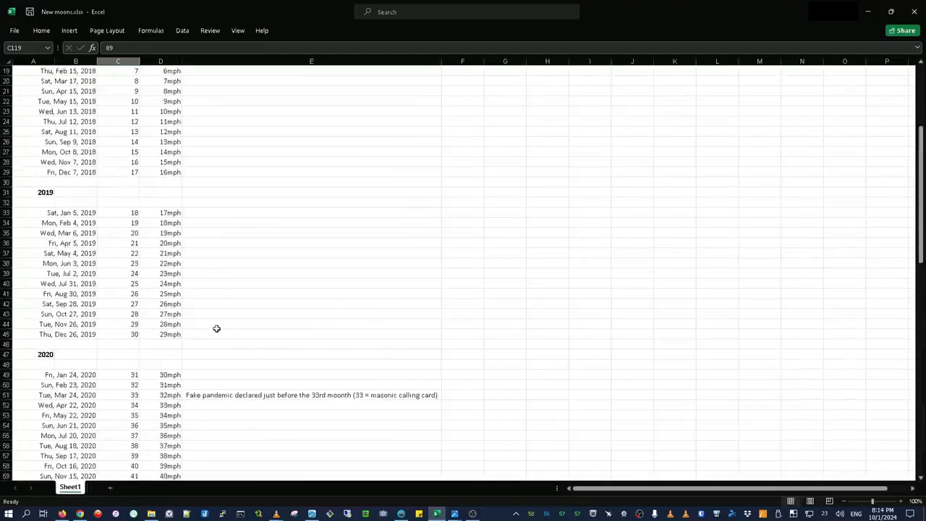
pyautogui.scroll(3)
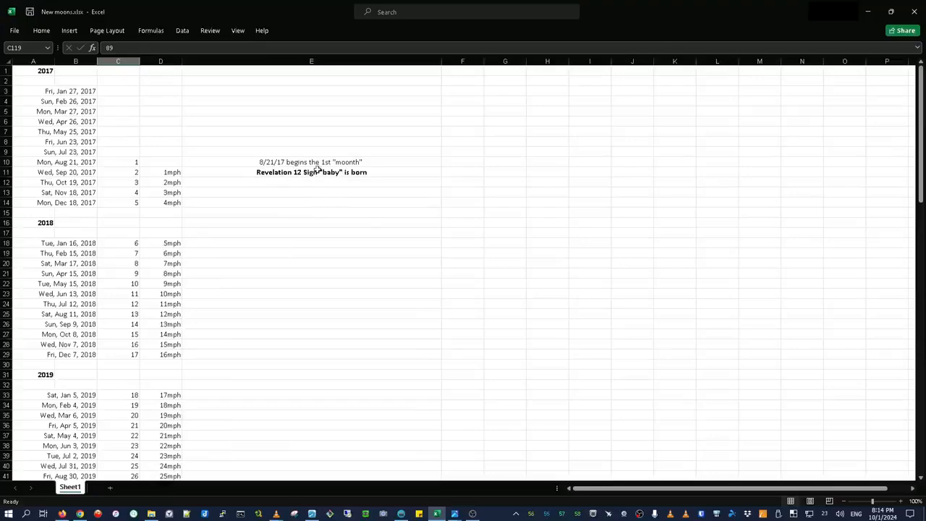
pyautogui.moveTo(399, 166)
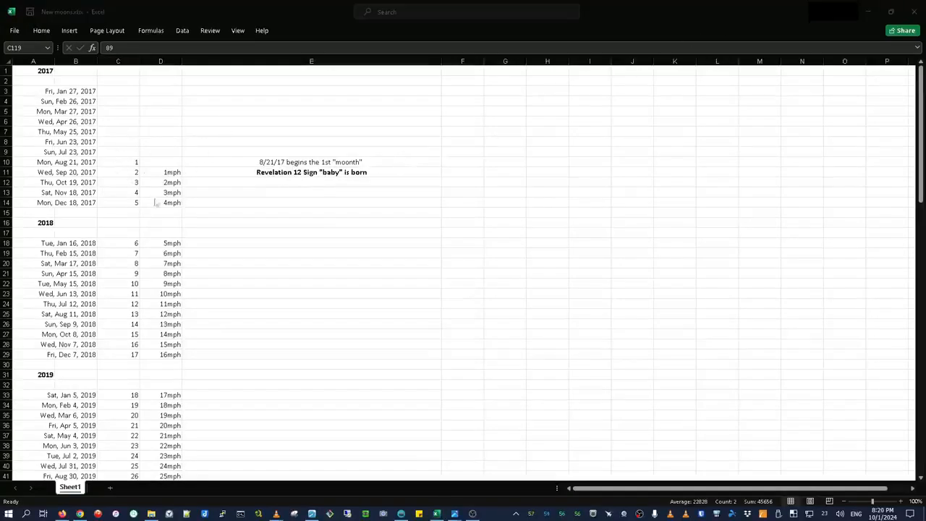
pyautogui.scroll(-3)
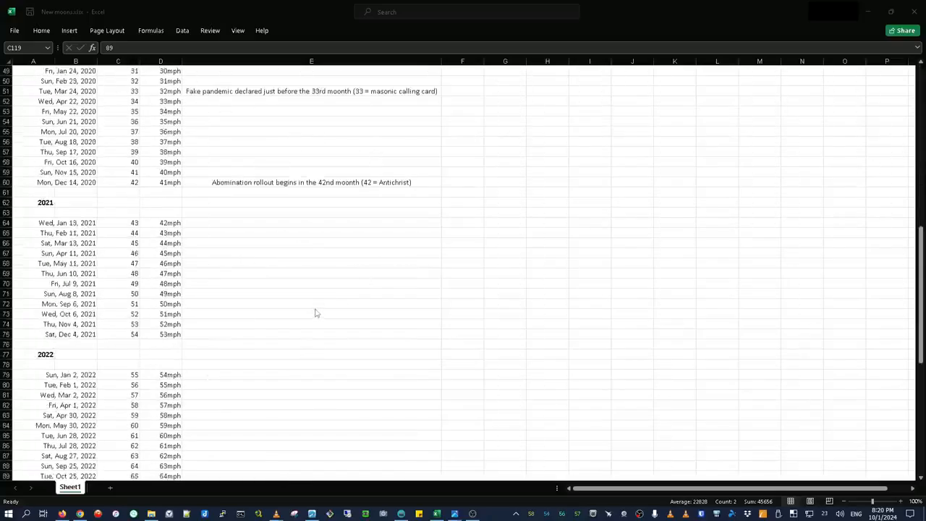
pyautogui.scroll(-3)
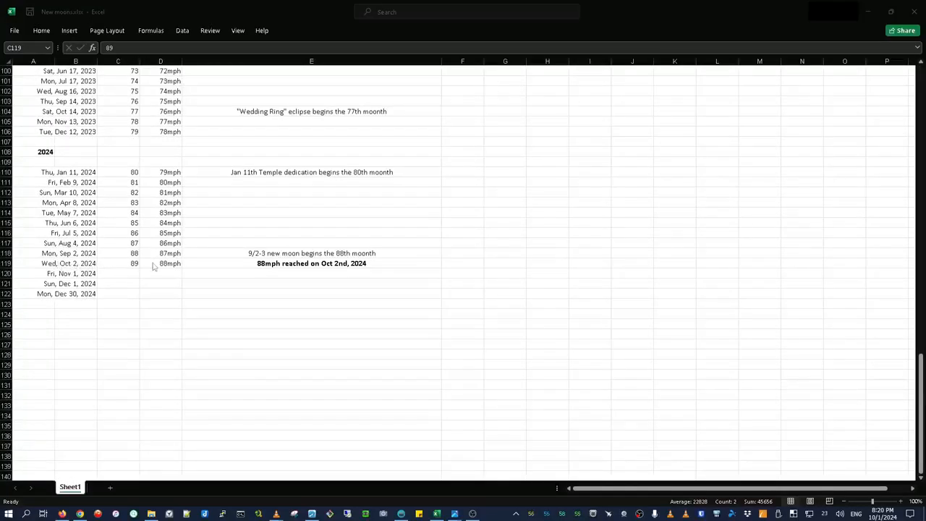
pyautogui.moveTo(157, 266)
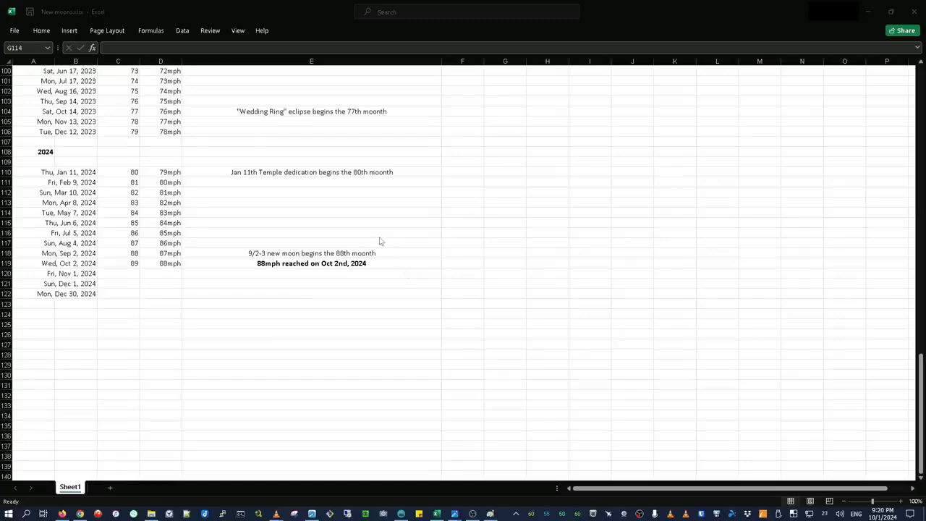
pyautogui.moveTo(388, 232)
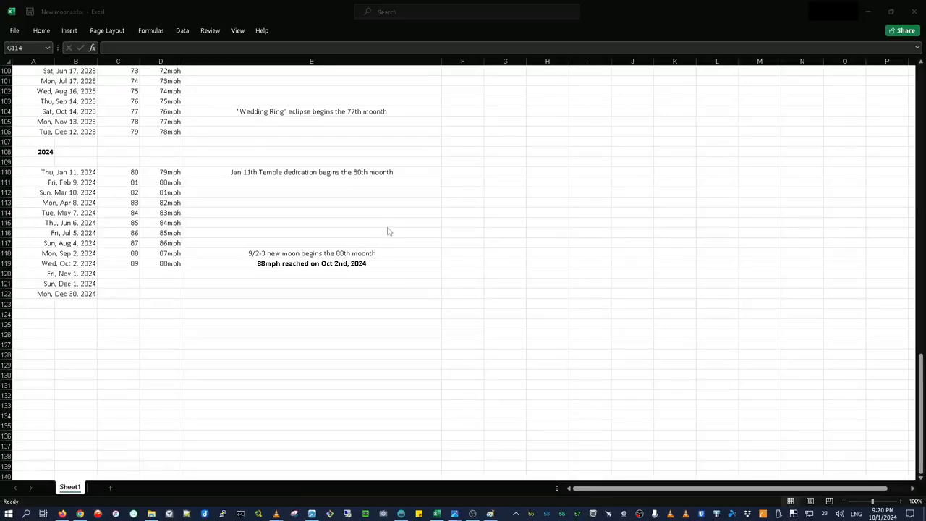
pyautogui.moveTo(396, 230)
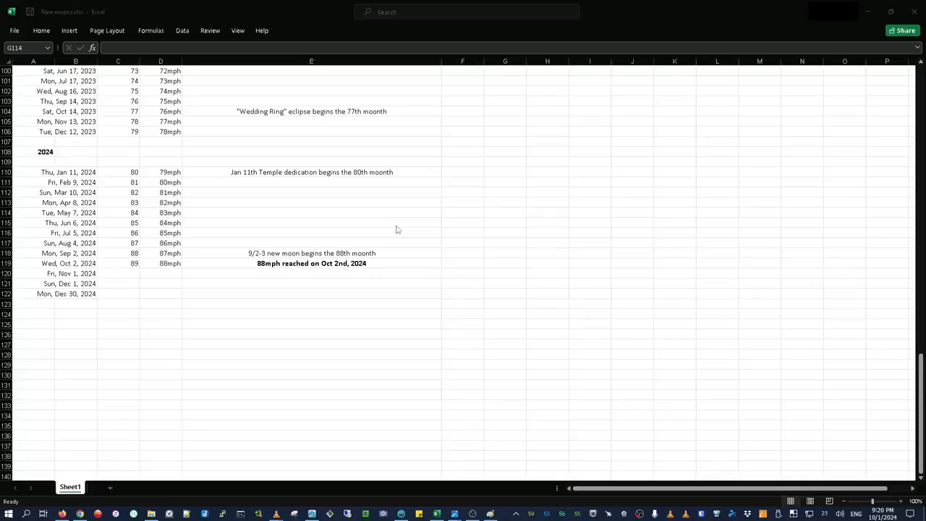
pyautogui.moveTo(388, 246)
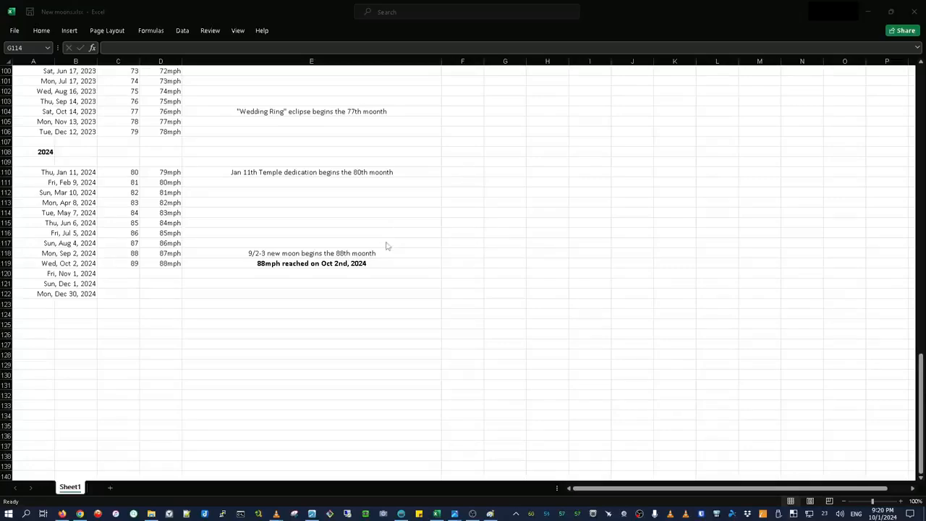
pyautogui.moveTo(29, 272)
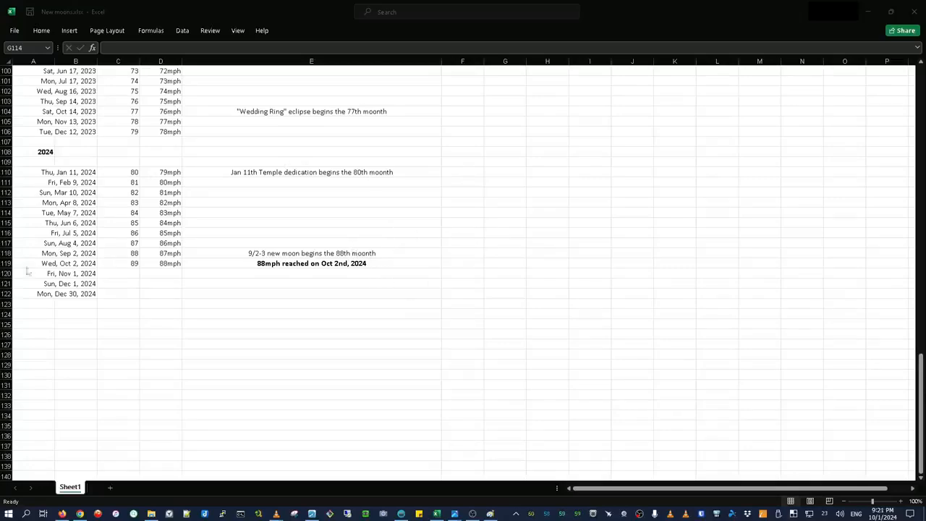
pyautogui.moveTo(127, 278)
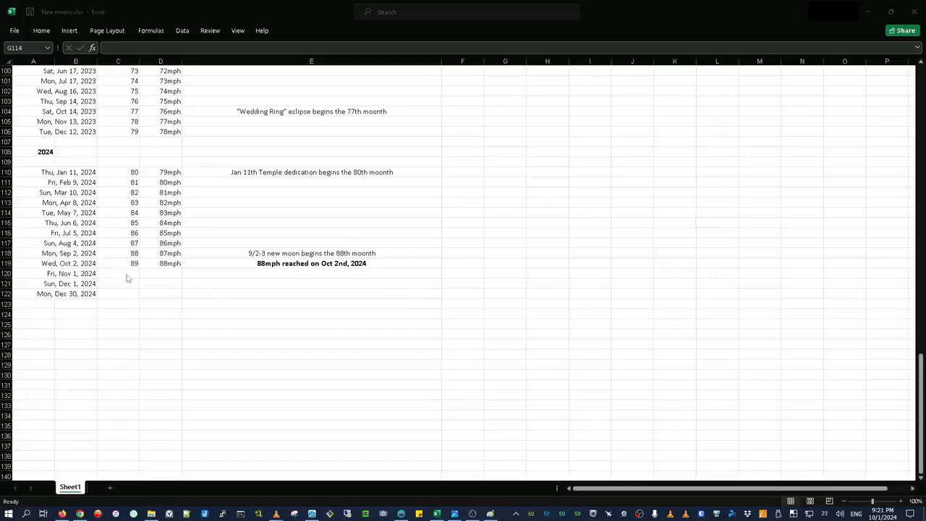
pyautogui.moveTo(552, 295)
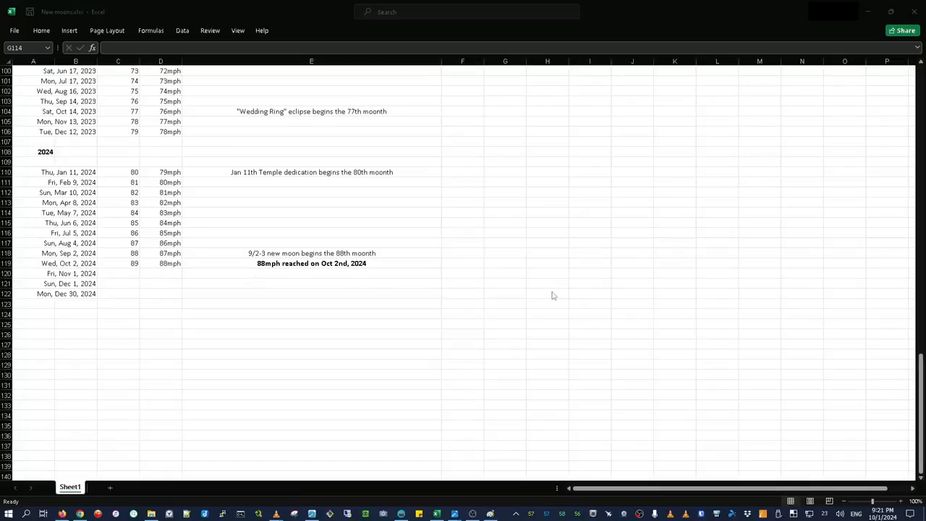
pyautogui.moveTo(569, 291)
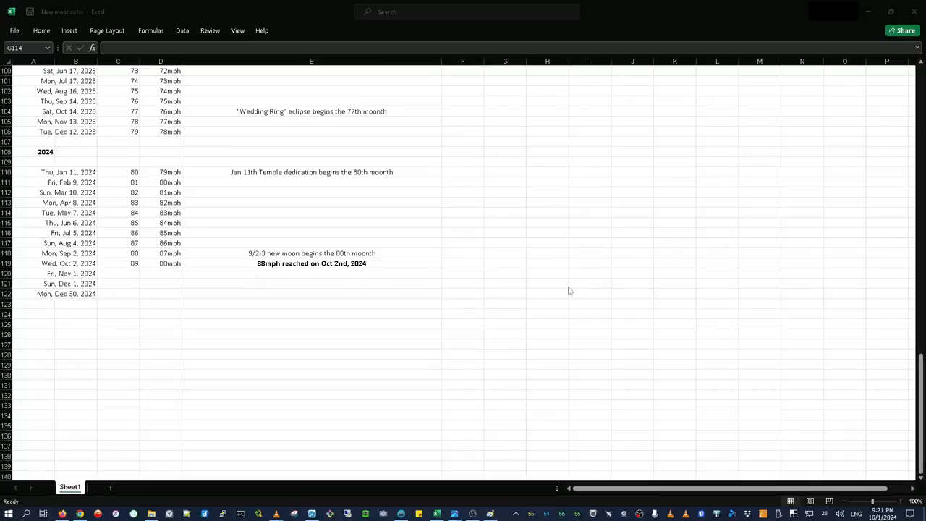